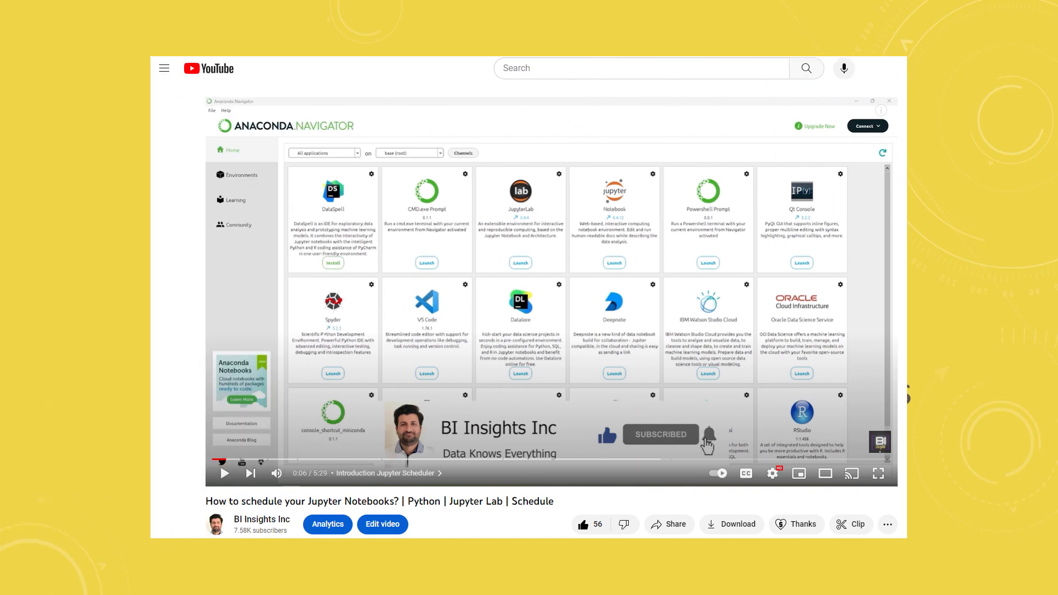
Create a new 'notebook' folder in D:\dagster-project\etl.
{"action": "left_click", "coordinate": [222, 9]}
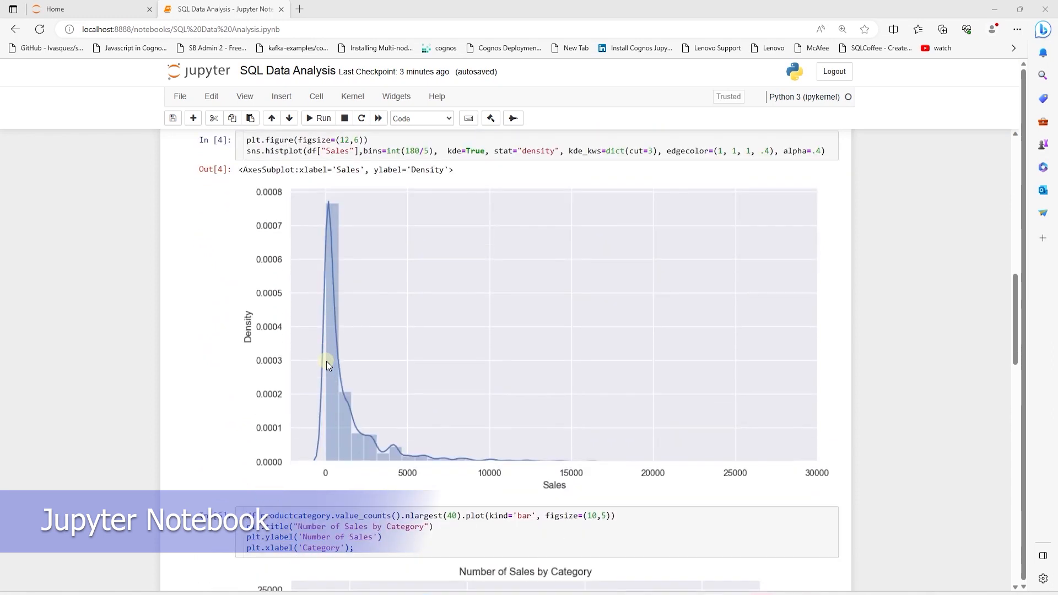
{"action": "scroll", "scroll_direction": "down", "scroll_amount": 3}
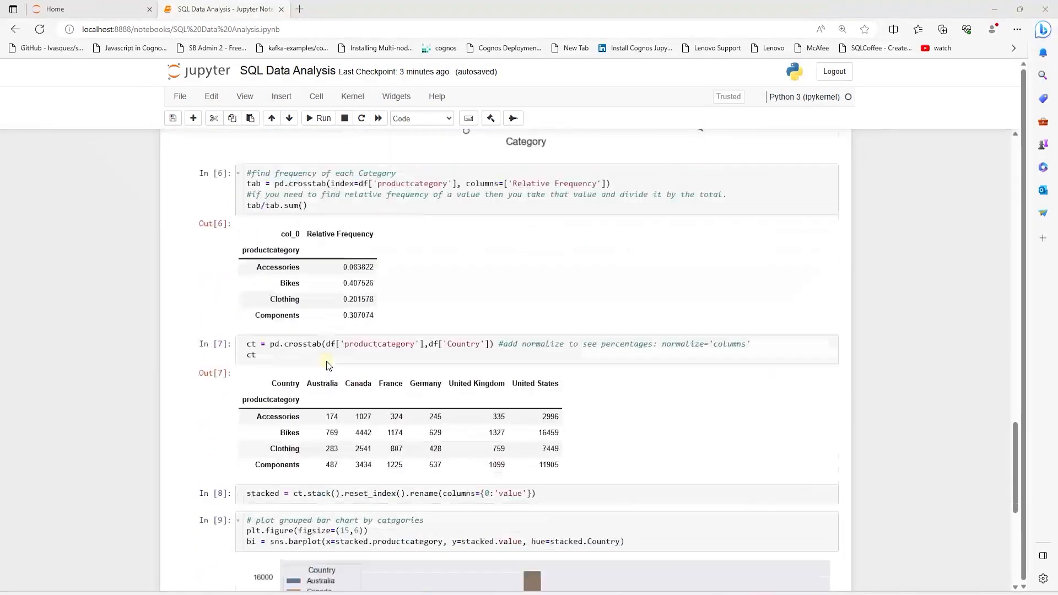
{"action": "scroll", "scroll_direction": "down", "scroll_amount": 3}
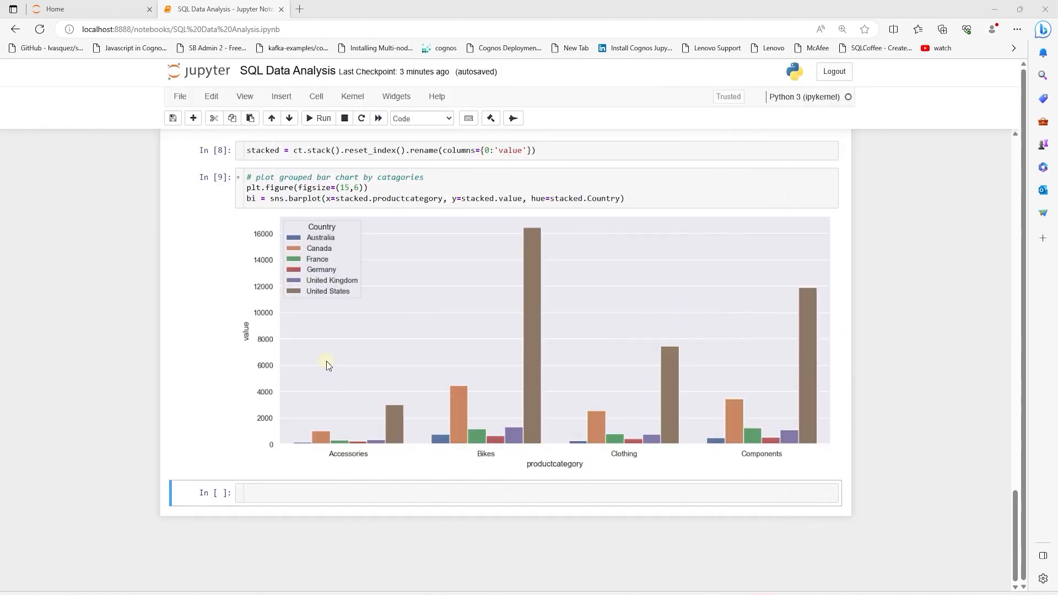
{"action": "mouse_move", "coordinate": [391, 407]}
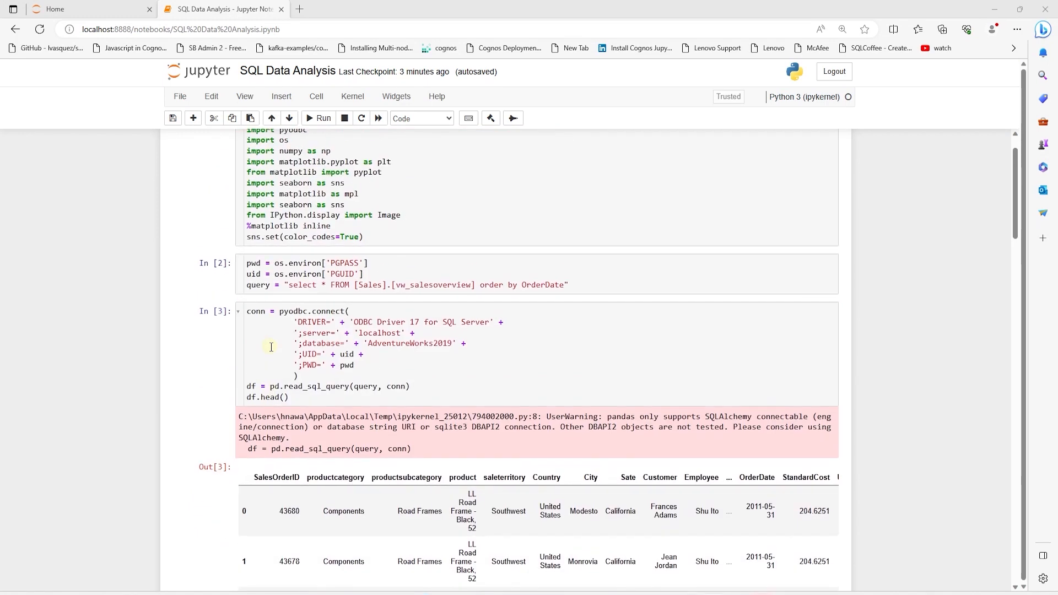
{"action": "left_click", "coordinate": [352, 96]}
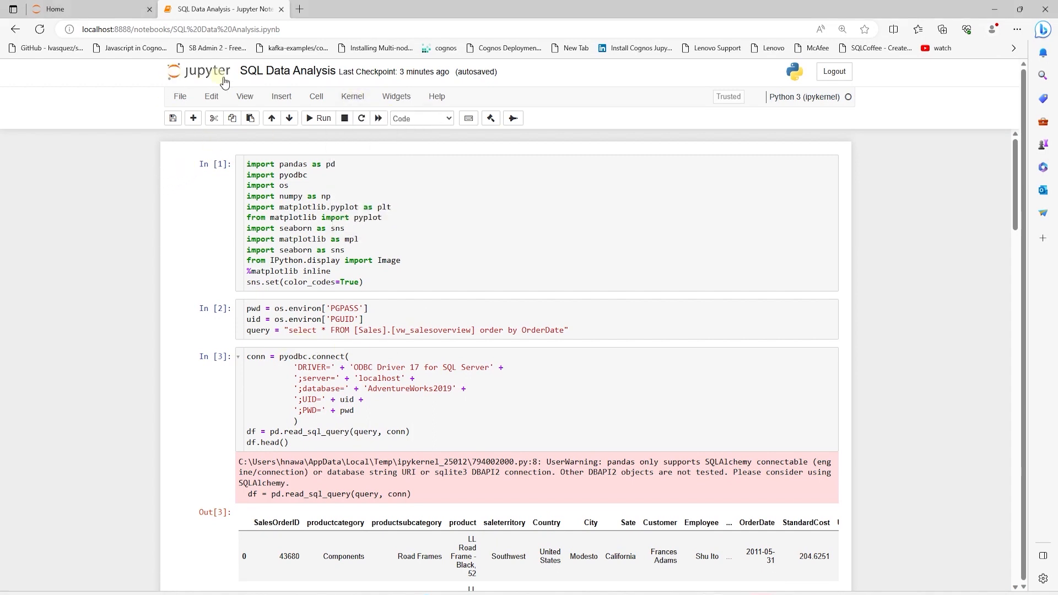
{"action": "mouse_move", "coordinate": [129, 180]}
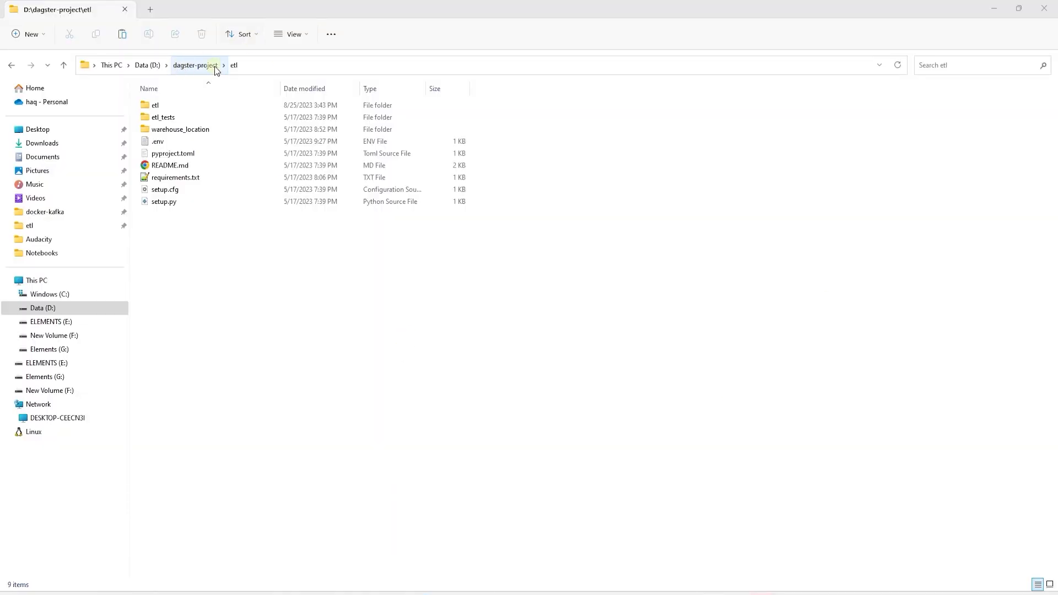
{"action": "right_click", "coordinate": [305, 314]}
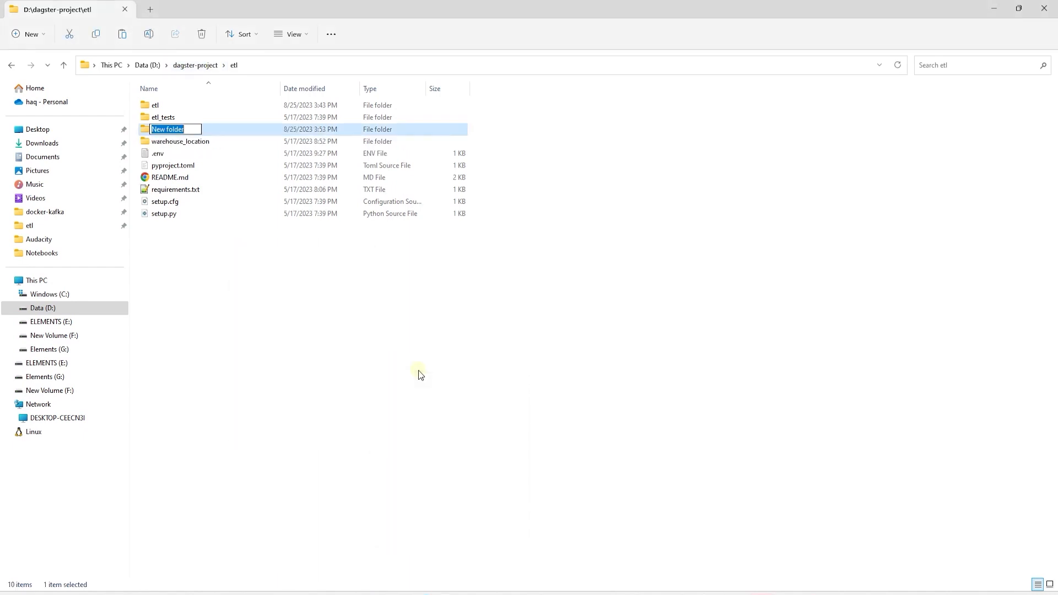
{"action": "type", "text": "notebooks"}
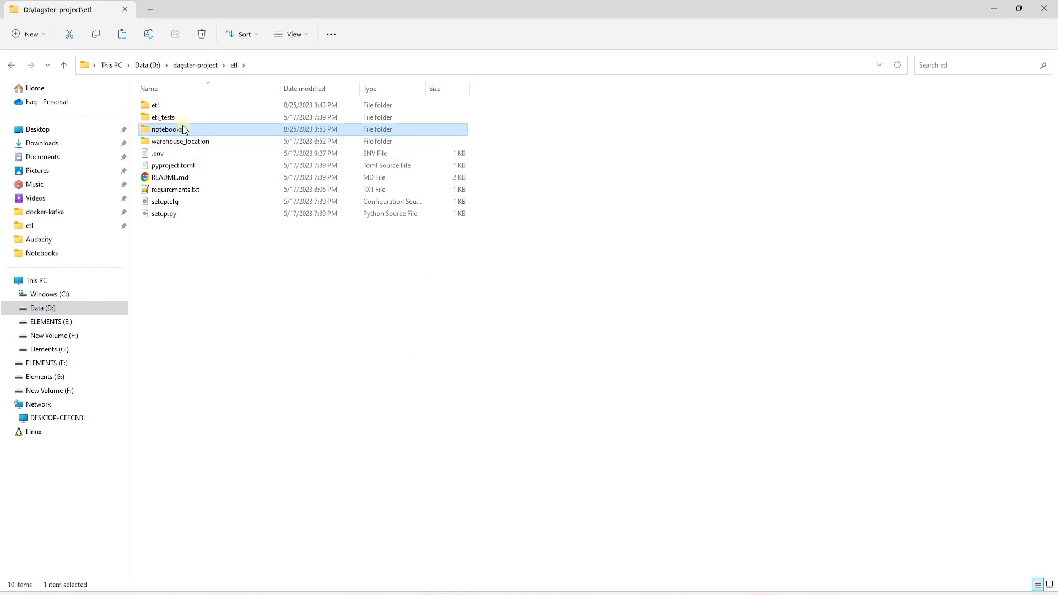
Check the notebooks folder, then go back and enter the inner etl package folder.
{"action": "double_click", "coordinate": [165, 129]}
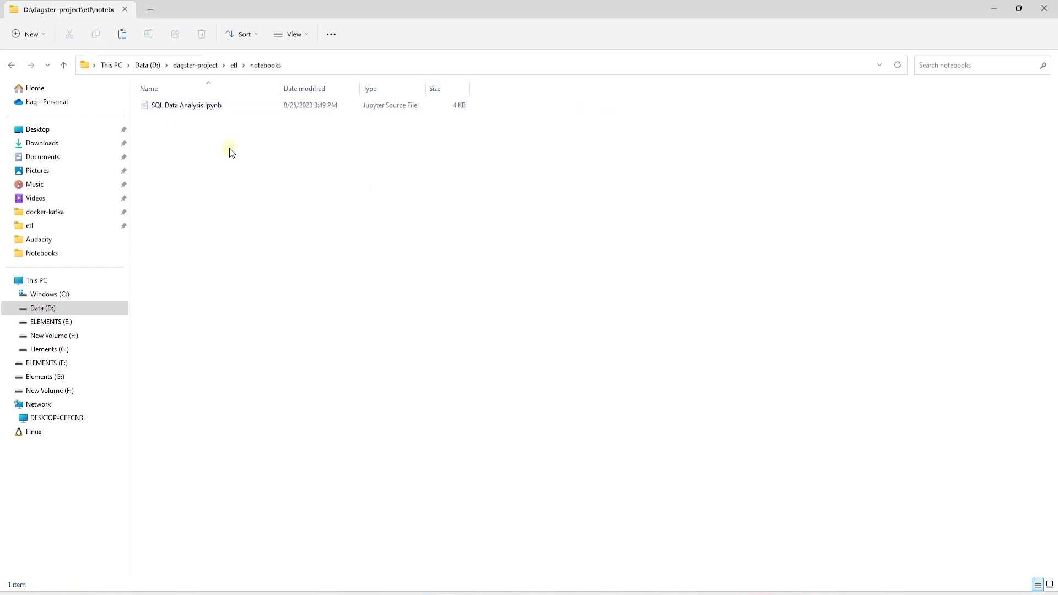
{"action": "left_click", "coordinate": [234, 65]}
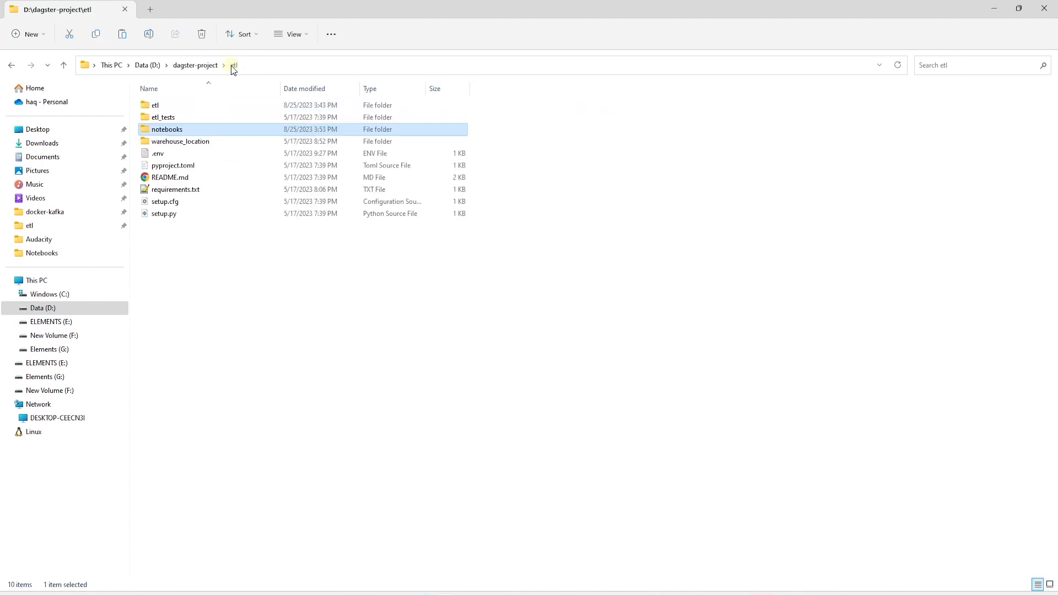
{"action": "double_click", "coordinate": [155, 105]}
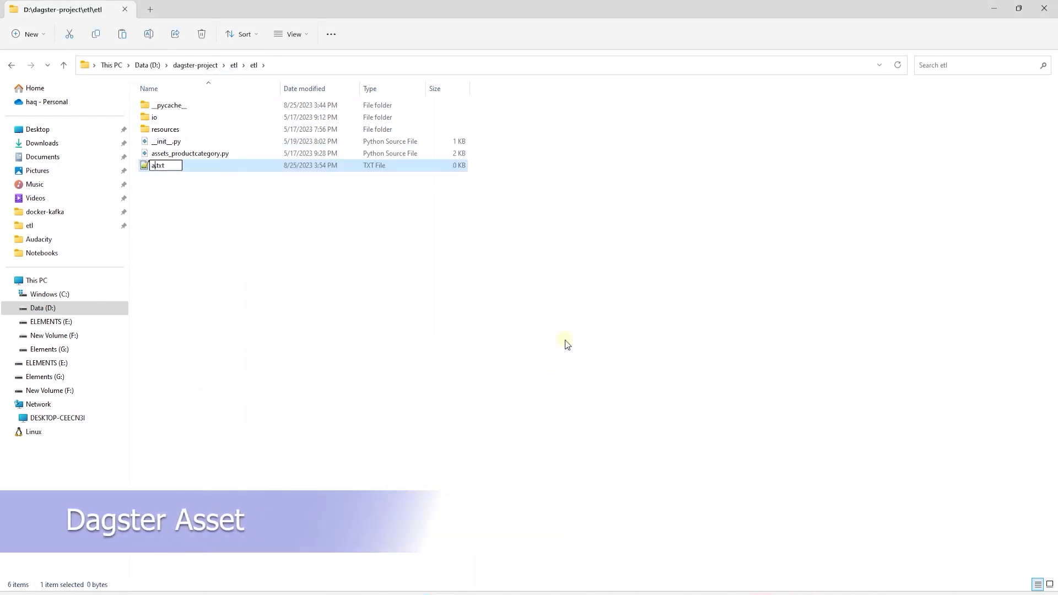
Name the new file in the inner etl package assets_dataanalysis.py.
{"action": "type", "text": "assets_dataana"}
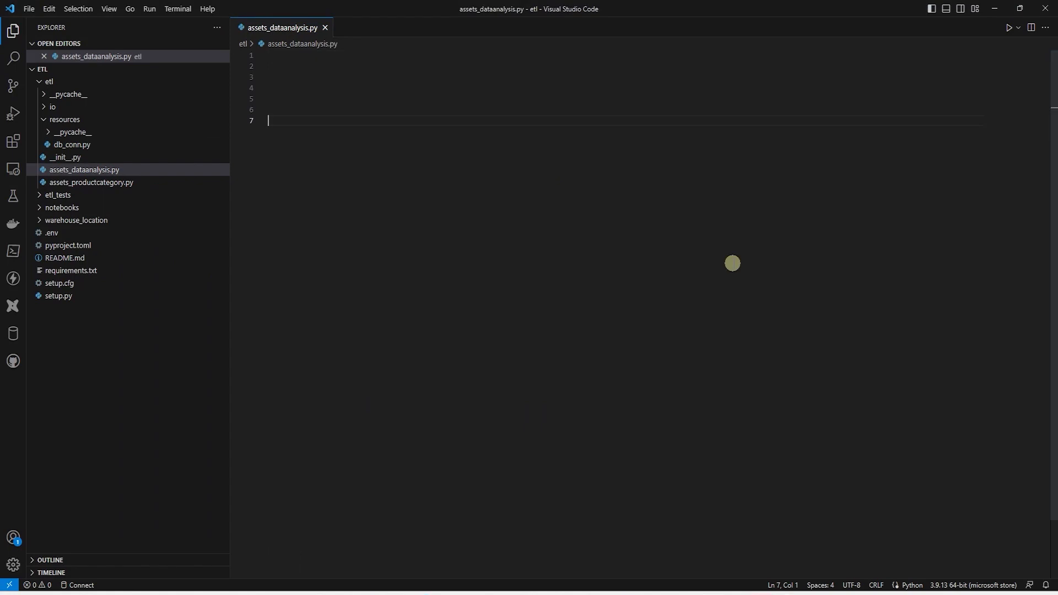
Import file_relative_path and define_dagstermill_asset, then define analysis_jupyter_notebook with notebook_path and group_name 'Notebooks'.
{"action": "type", "text": "from dagster import file_relative_path"}
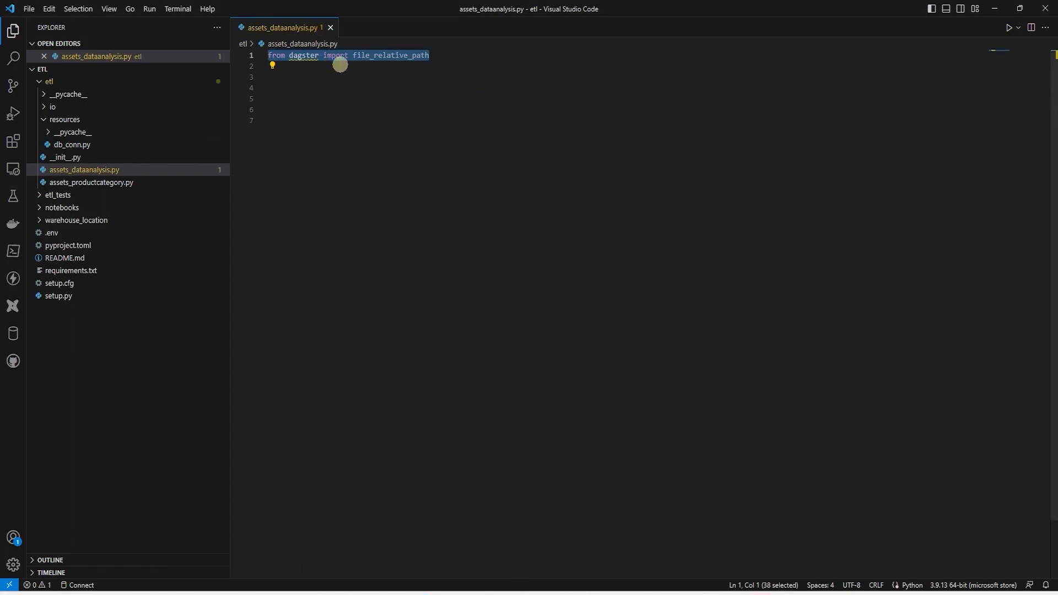
{"action": "type", "text": "from dagstermill import define_dagstermill_asset"}
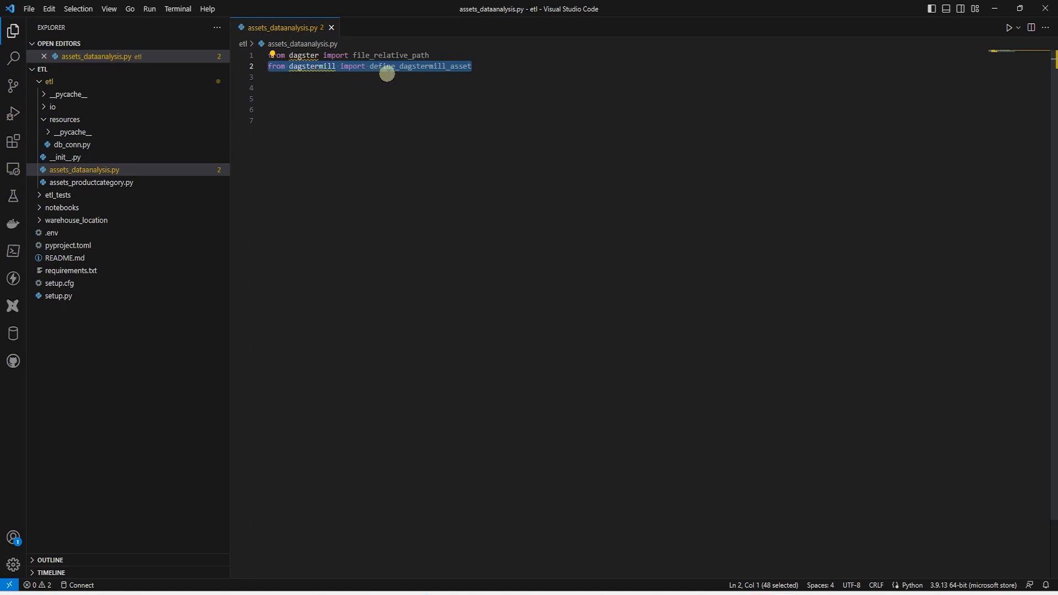
{"action": "mouse_move", "coordinate": [418, 76]}
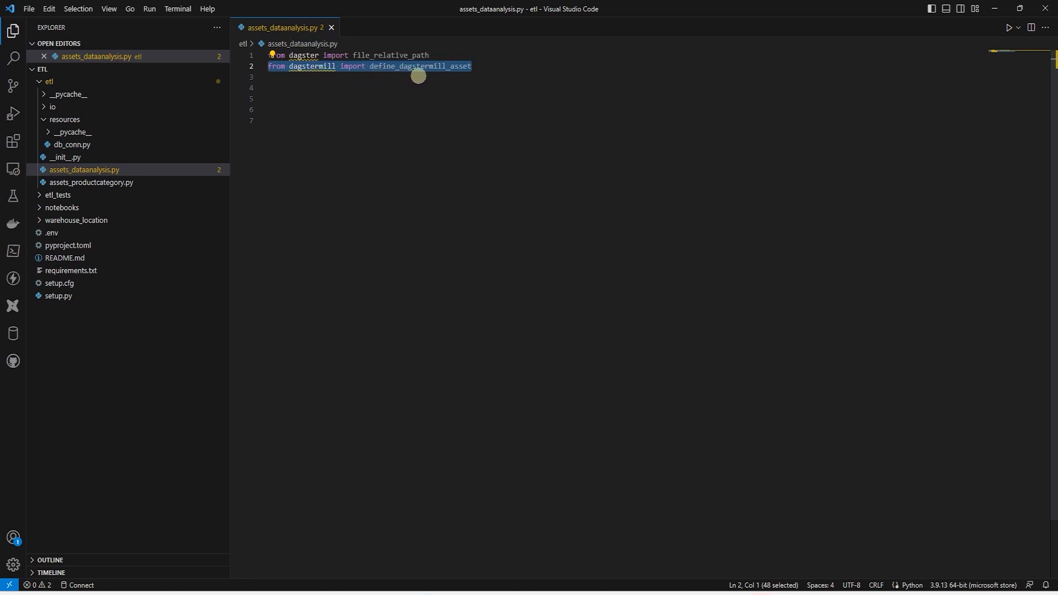
{"action": "mouse_move", "coordinate": [460, 75]}
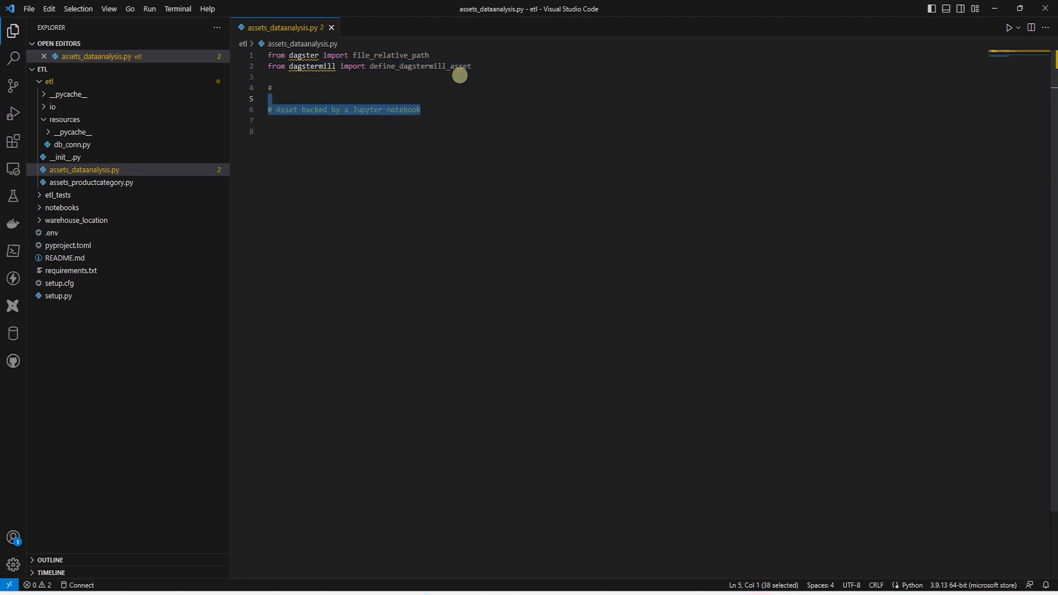
{"action": "type", "text": "analysis_jupyter_notebook = define_dagstermill_asset"}
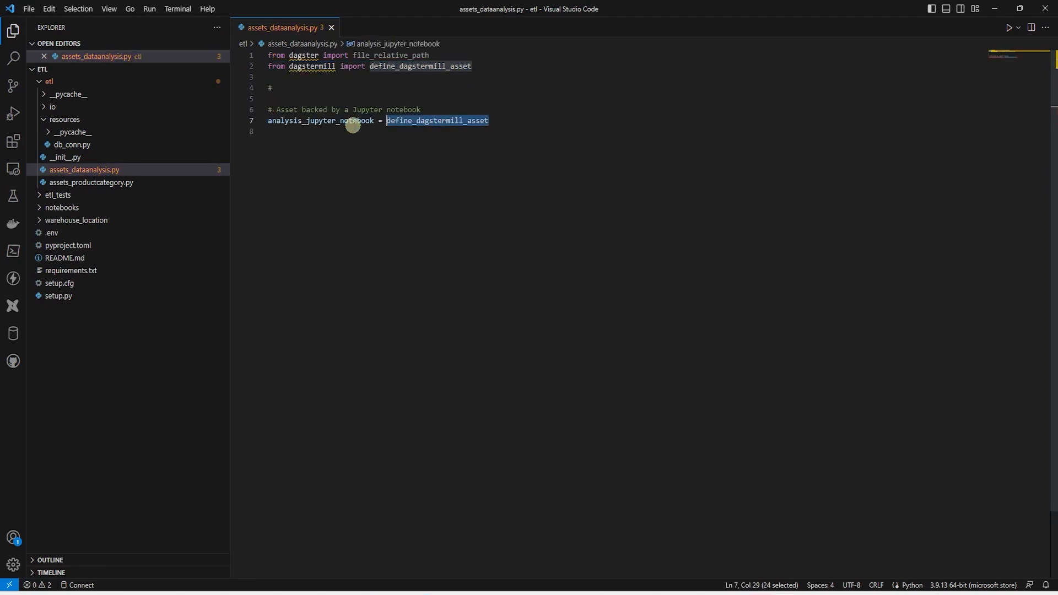
{"action": "mouse_move", "coordinate": [437, 121]}
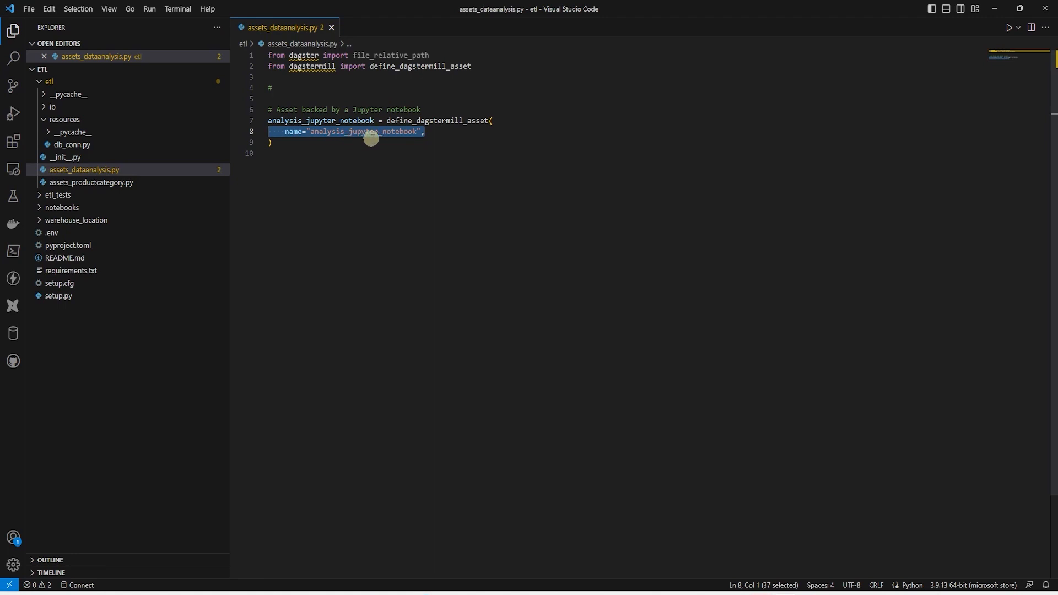
{"action": "type", "text": "notebook_path="}
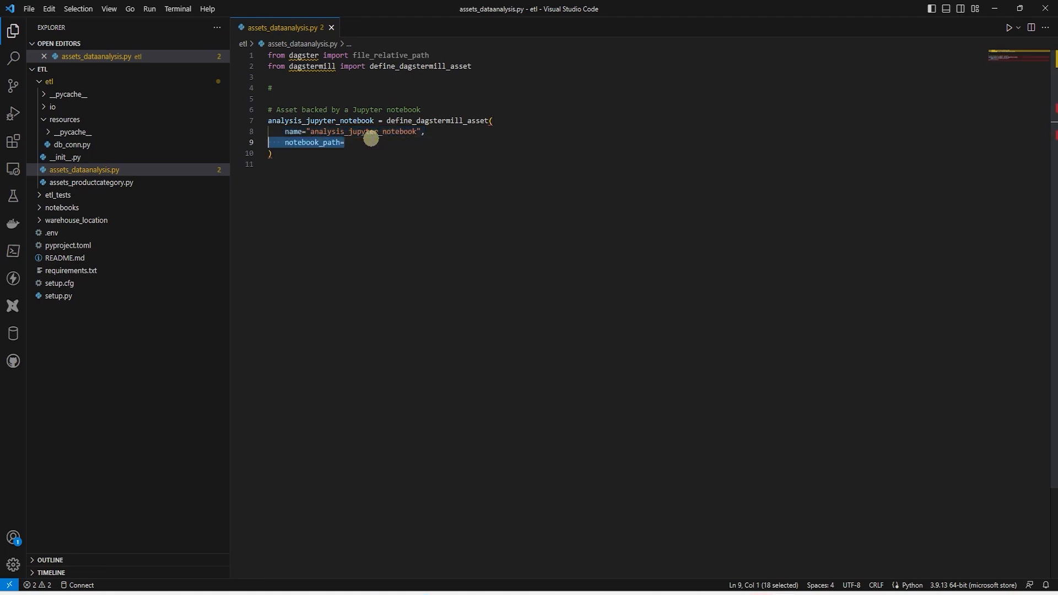
{"action": "type", "text": "file_relative_path(),"}
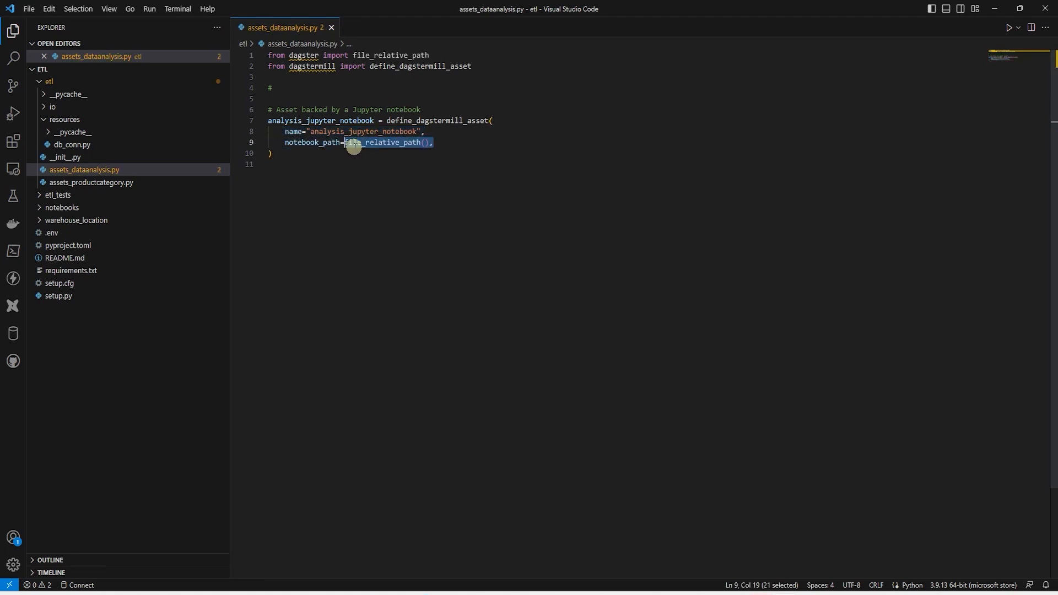
{"action": "type", "text": "__file__, \"/notebooks/SQL Data Analysis.ipynb"}
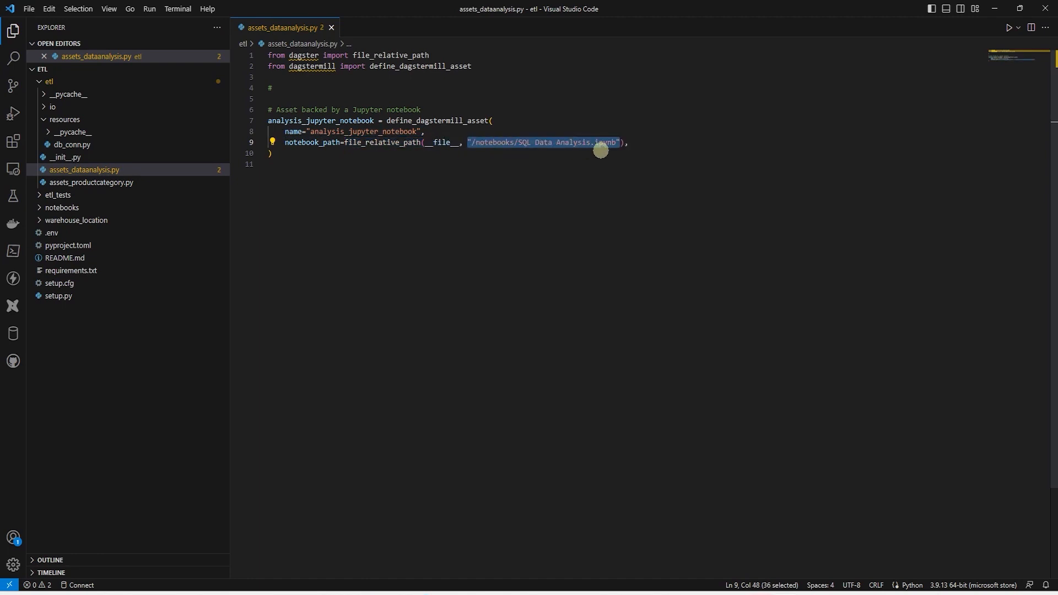
{"action": "type", "text": "group_name=\"Notebooks\","}
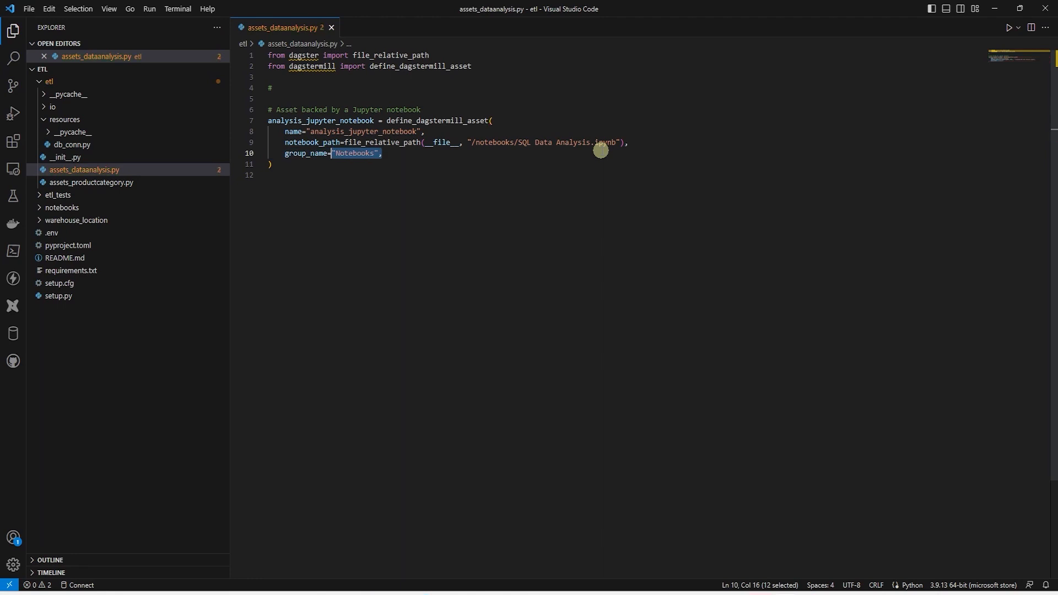
{"action": "key", "text": "Enter"}
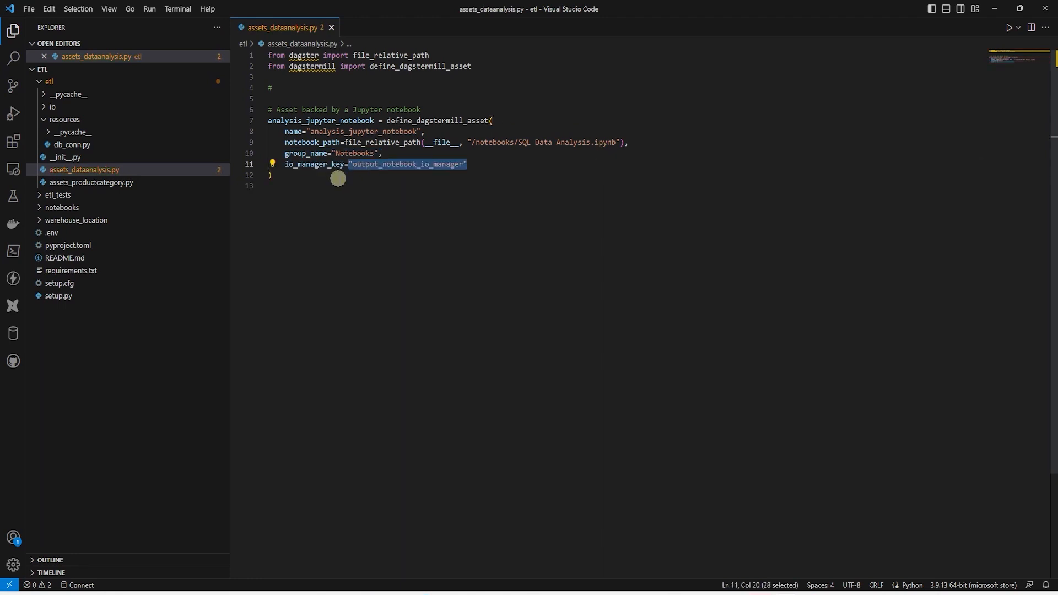
{"action": "mouse_move", "coordinate": [403, 170]}
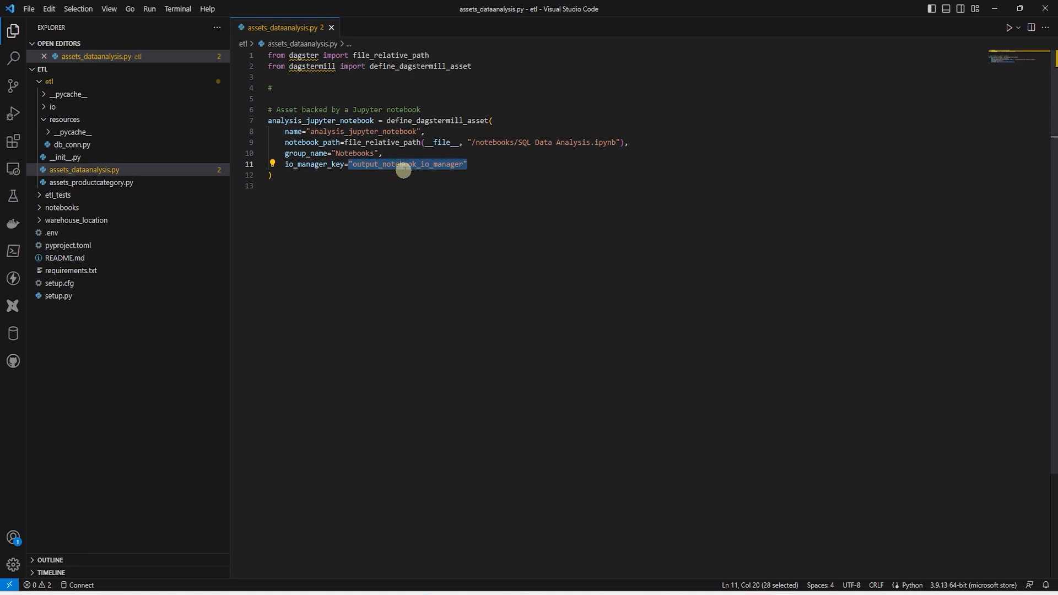
{"action": "mouse_move", "coordinate": [502, 175]}
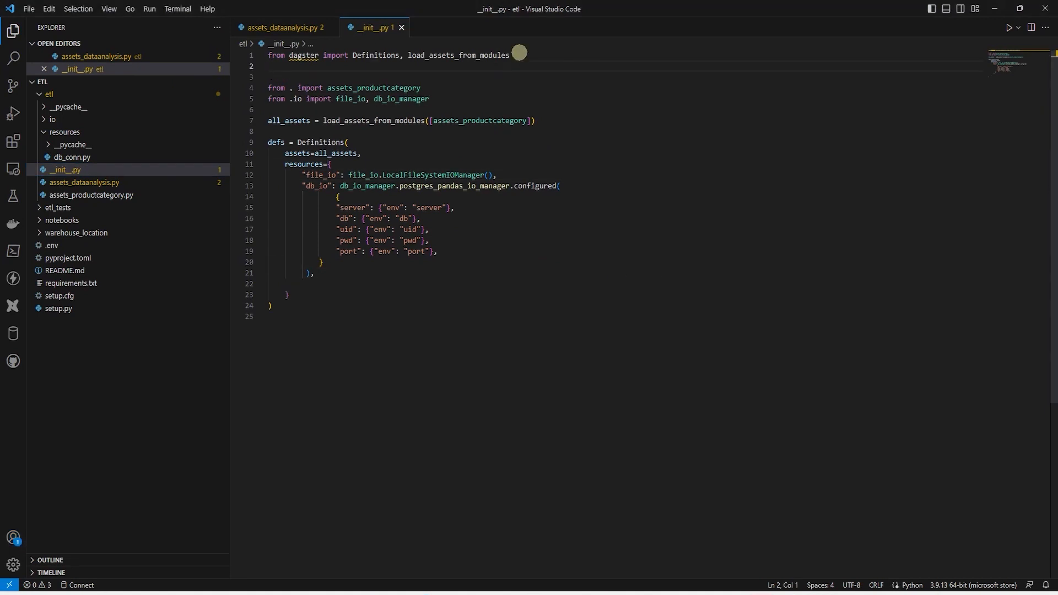
In __init__.py, load assets_dataanalysis and add an output_notebook_io_manager resource using local_output_notebook_io_manager.
{"action": "type", "text": "from dagstermill import local_output_notebook_io_manager"}
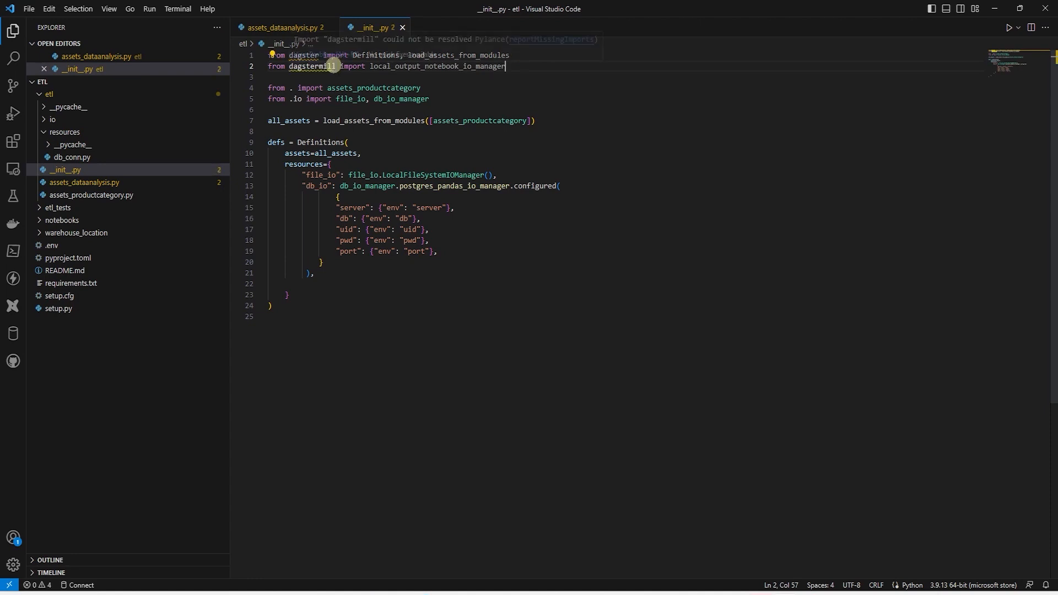
{"action": "double_click", "coordinate": [438, 66]}
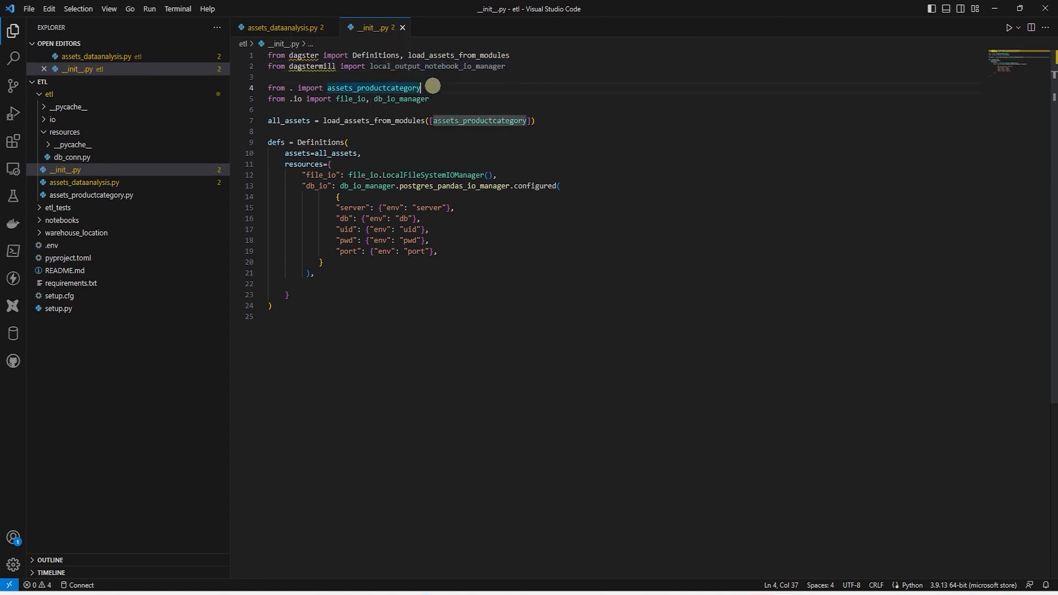
{"action": "type", "text": ", assets_dataanalysis"}
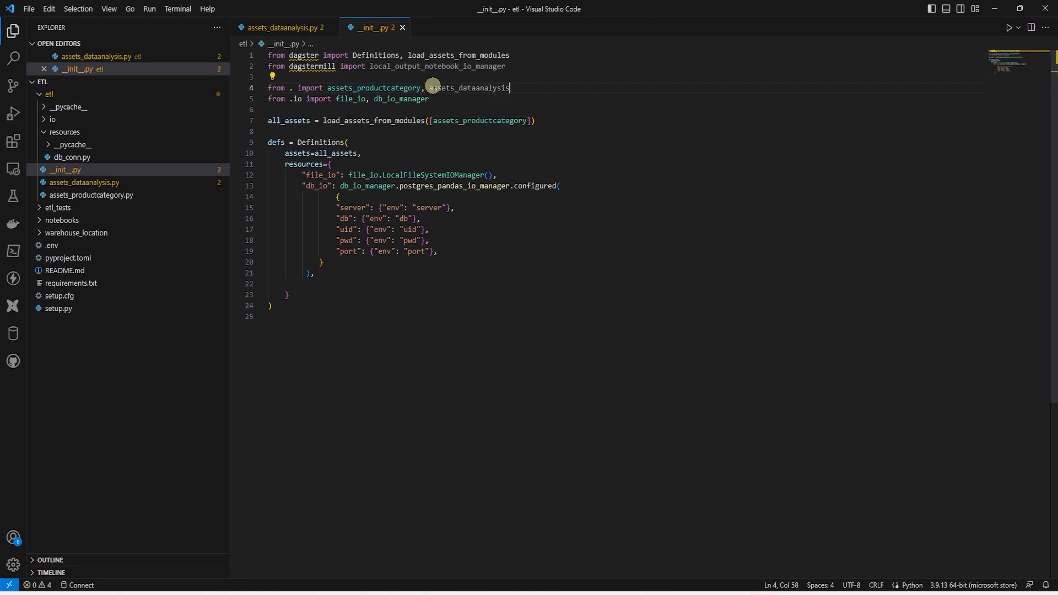
{"action": "double_click", "coordinate": [468, 87]}
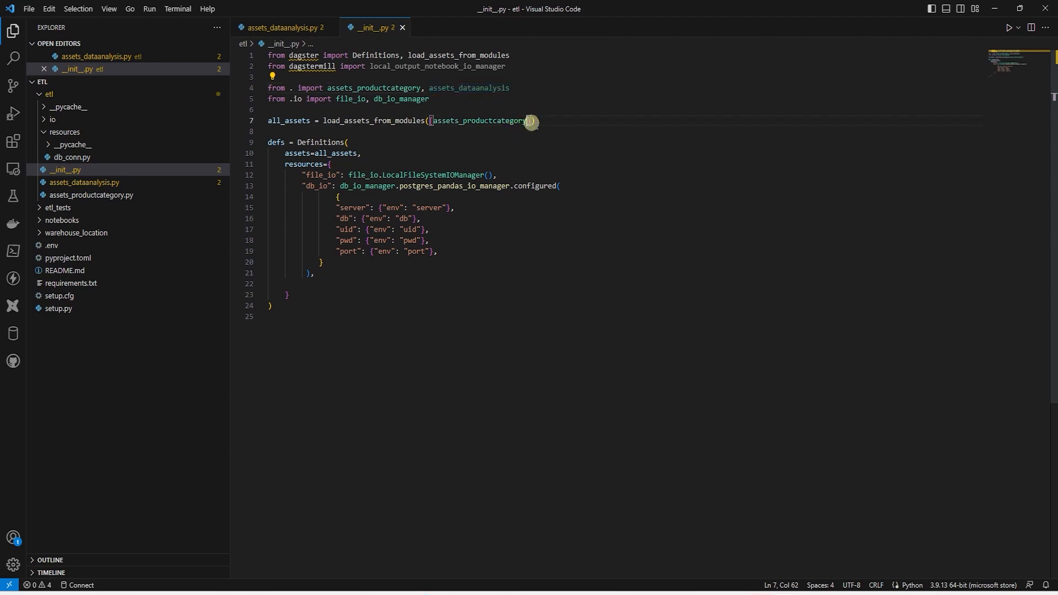
{"action": "type", "text": ", assets_dataanalysis"}
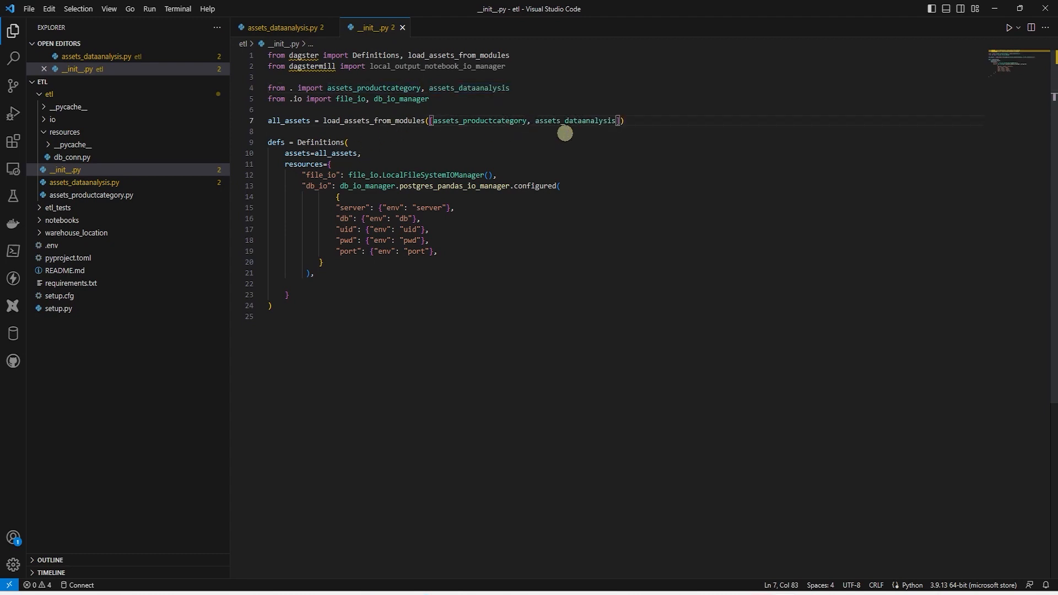
{"action": "left_click", "coordinate": [497, 175]}
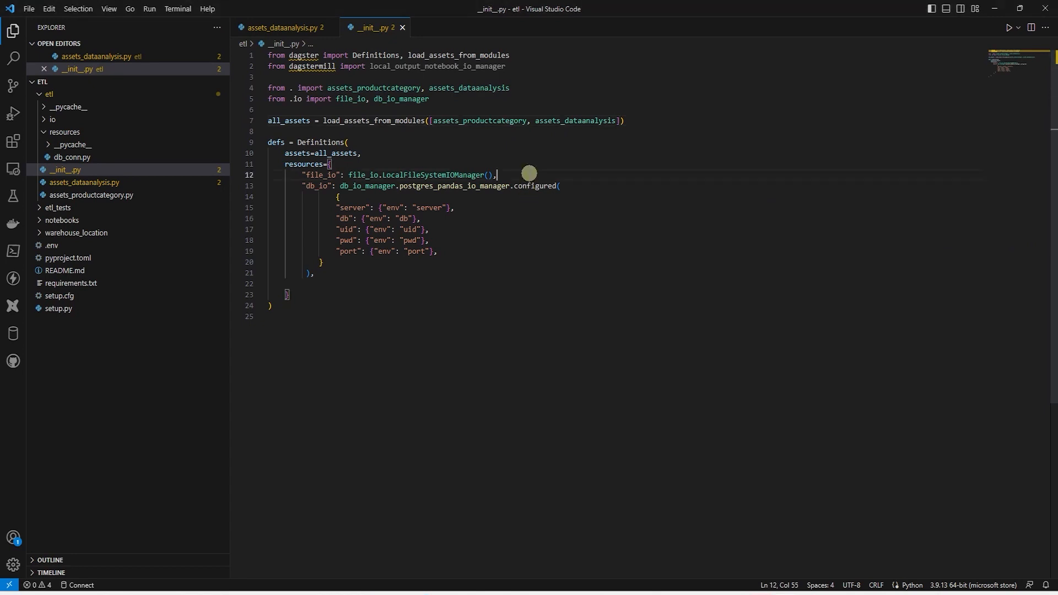
{"action": "type", "text": "\"output_notebook_io_manager\": local_output_notebook_io_manager,"}
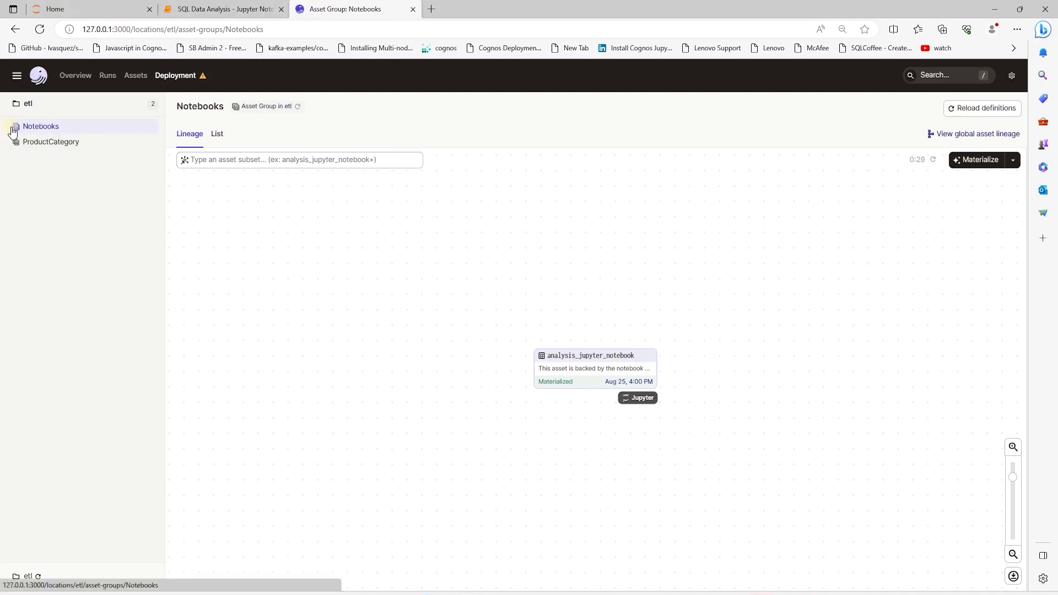
{"action": "mouse_move", "coordinate": [629, 302]}
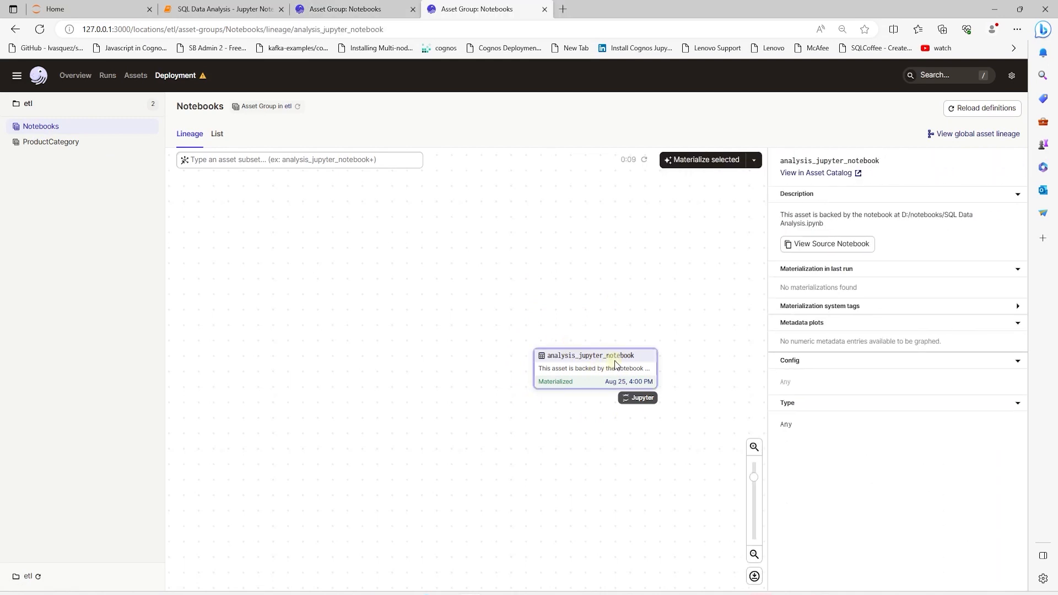
Preview the analysis_jupyter_notebook asset's source notebook, then close it.
{"action": "left_click", "coordinate": [827, 243]}
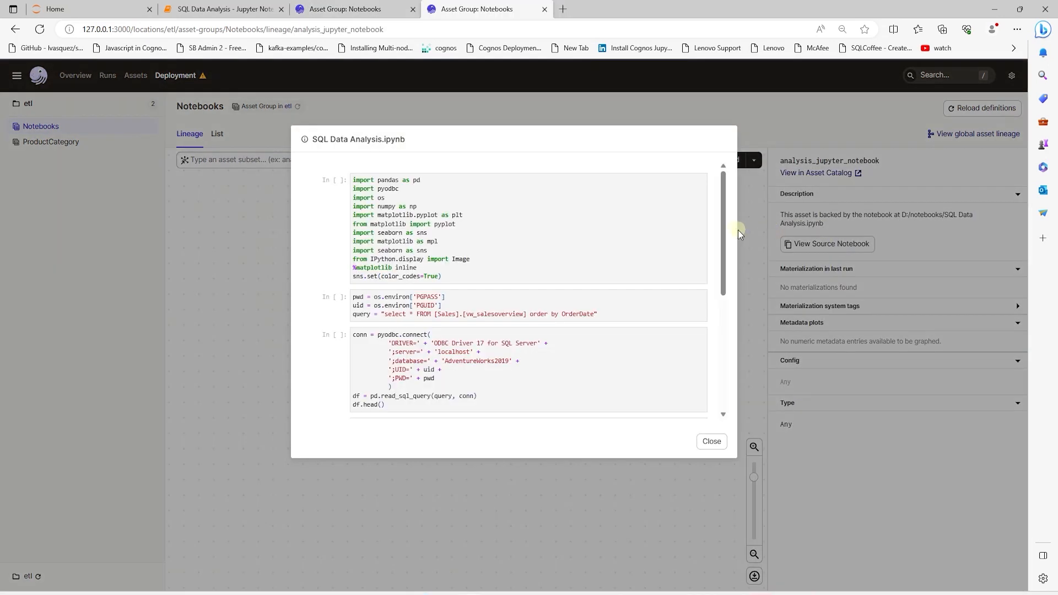
{"action": "scroll", "scroll_direction": "down", "scroll_amount": 3}
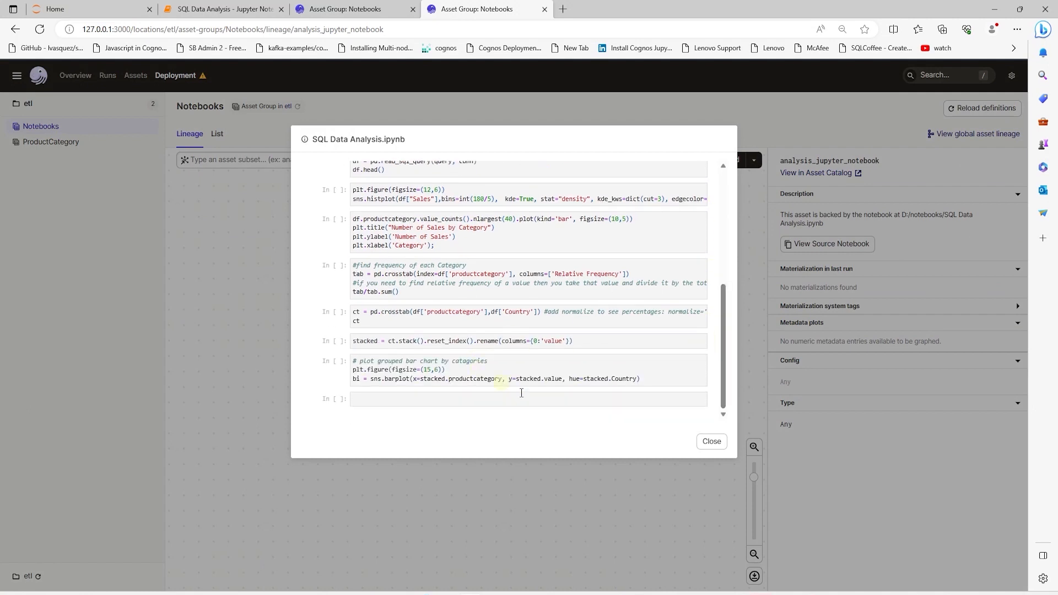
{"action": "left_click", "coordinate": [710, 444]}
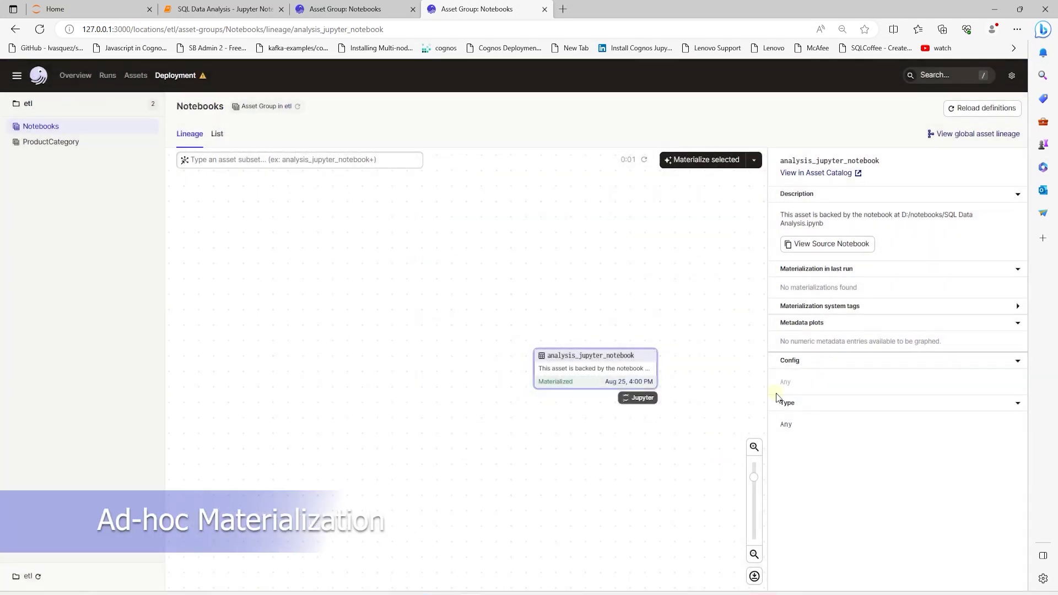
{"action": "mouse_move", "coordinate": [683, 187]}
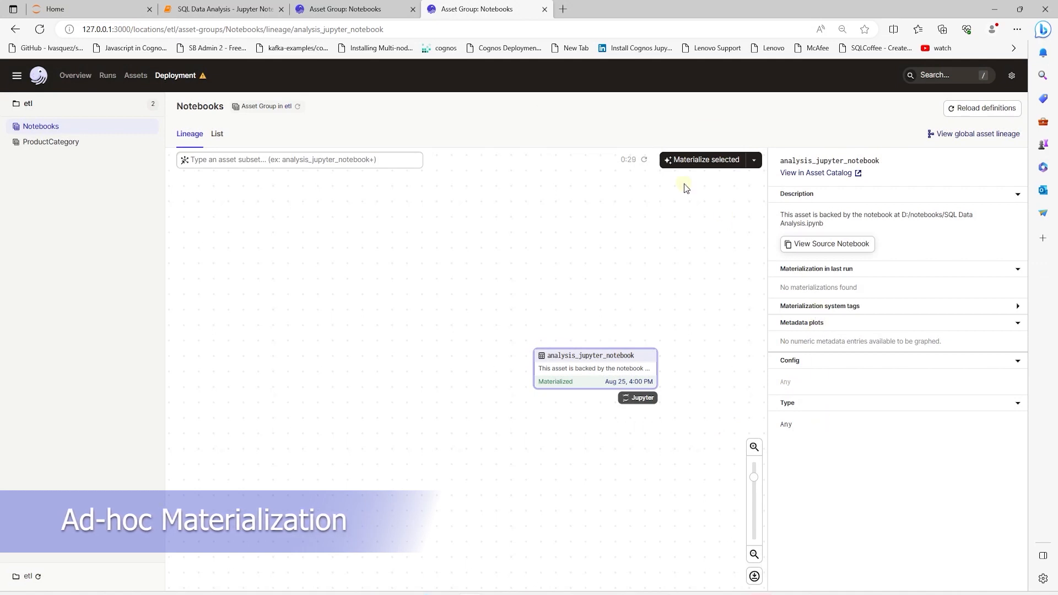
{"action": "mouse_move", "coordinate": [707, 160]}
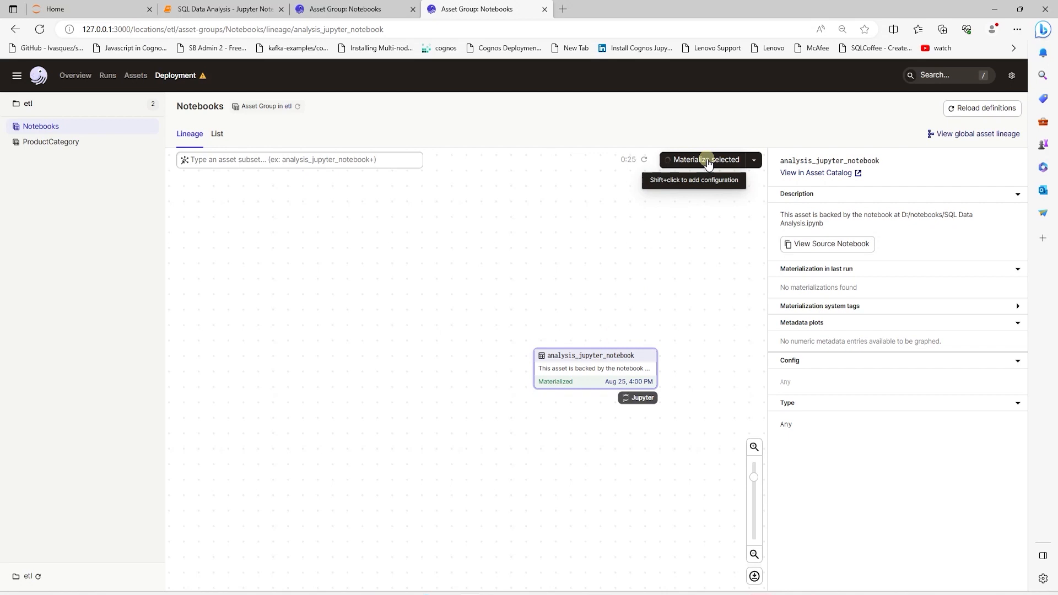
Materialize analysis_jupyter_notebook and open the running materialization's run logs.
{"action": "left_click", "coordinate": [705, 160]}
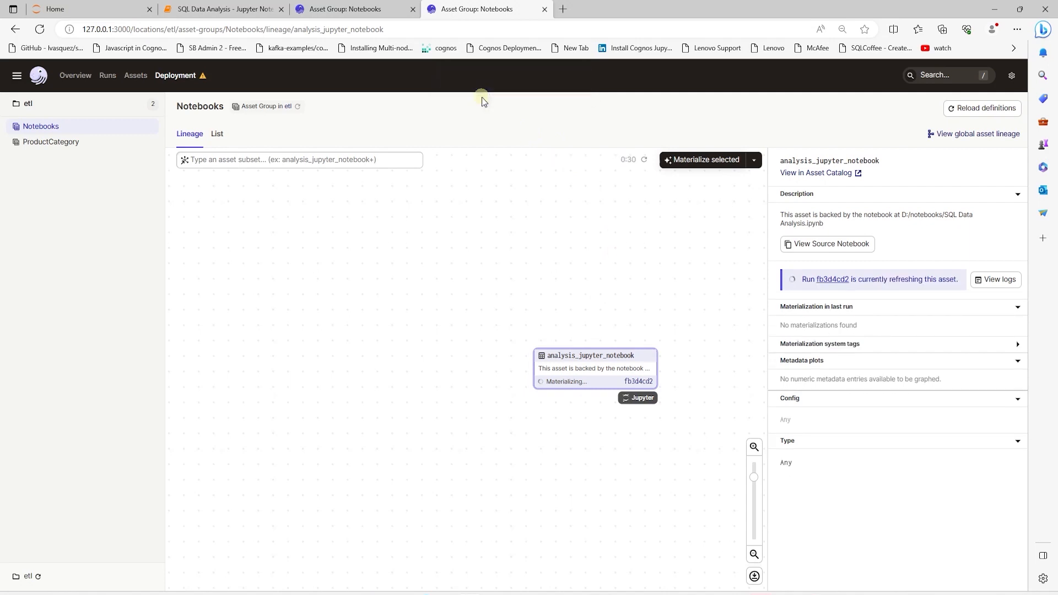
{"action": "mouse_move", "coordinate": [554, 91]}
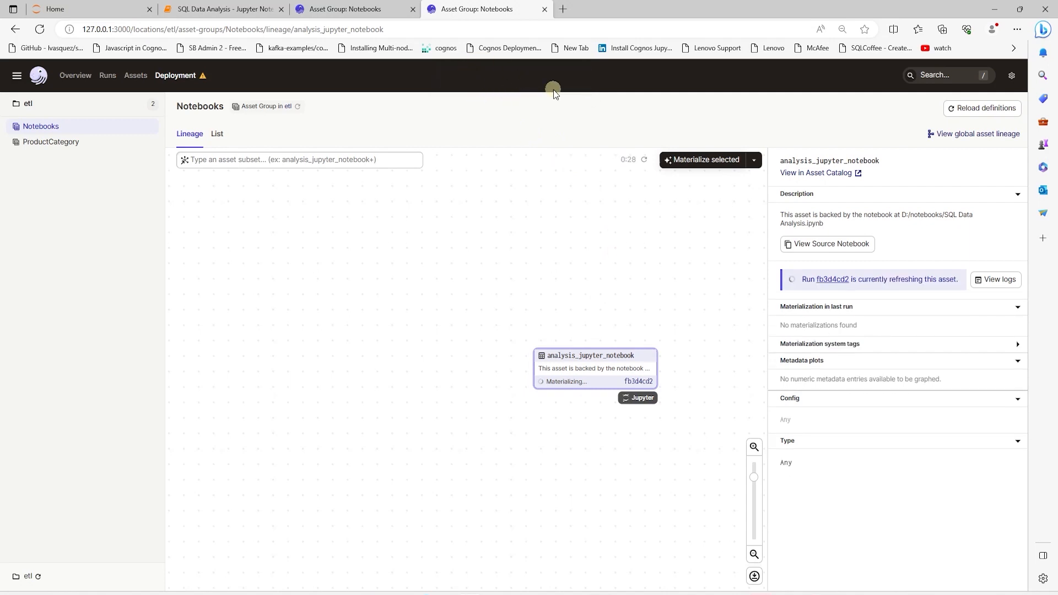
{"action": "mouse_move", "coordinate": [575, 393]}
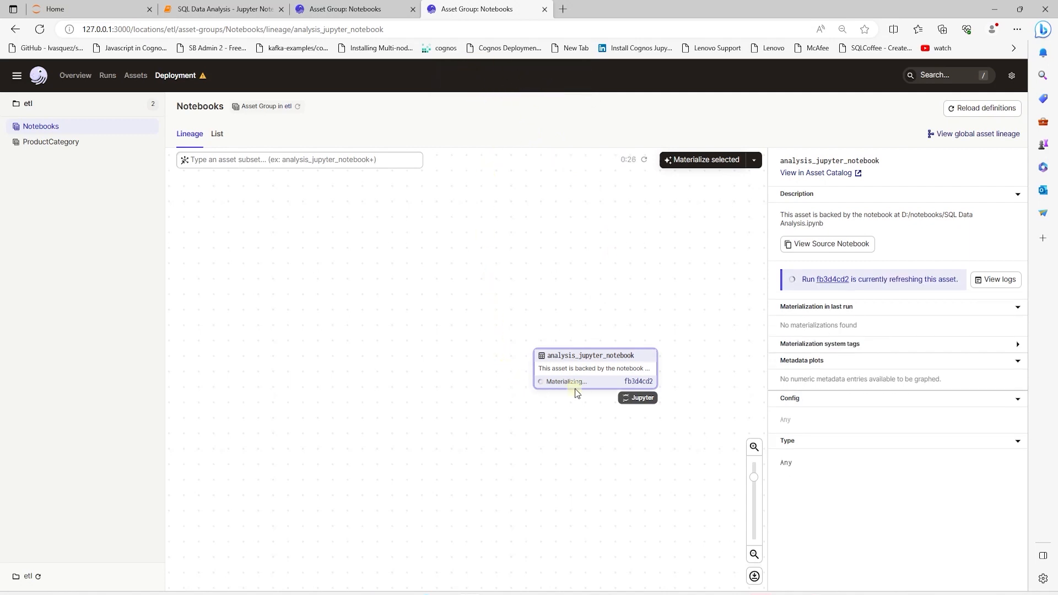
{"action": "left_click", "coordinate": [828, 279]}
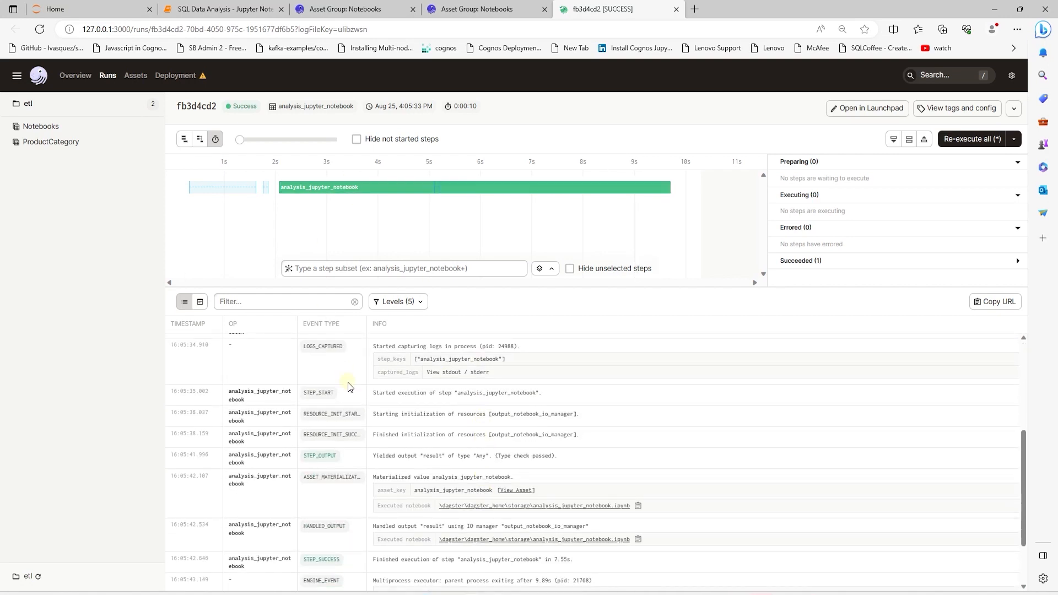
{"action": "scroll", "scroll_direction": "down", "scroll_amount": 3}
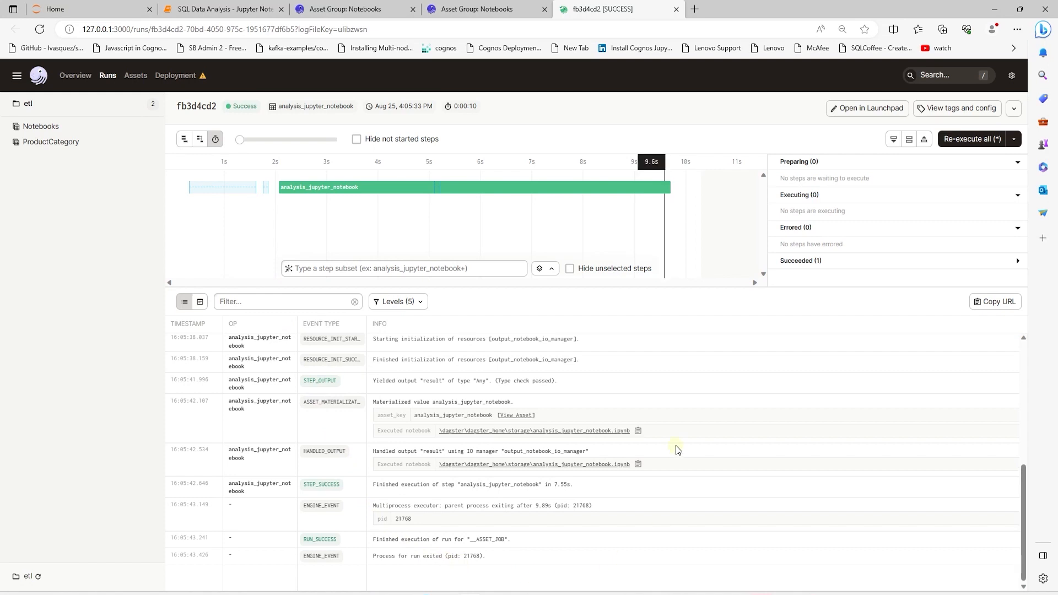
{"action": "mouse_move", "coordinate": [240, 117]}
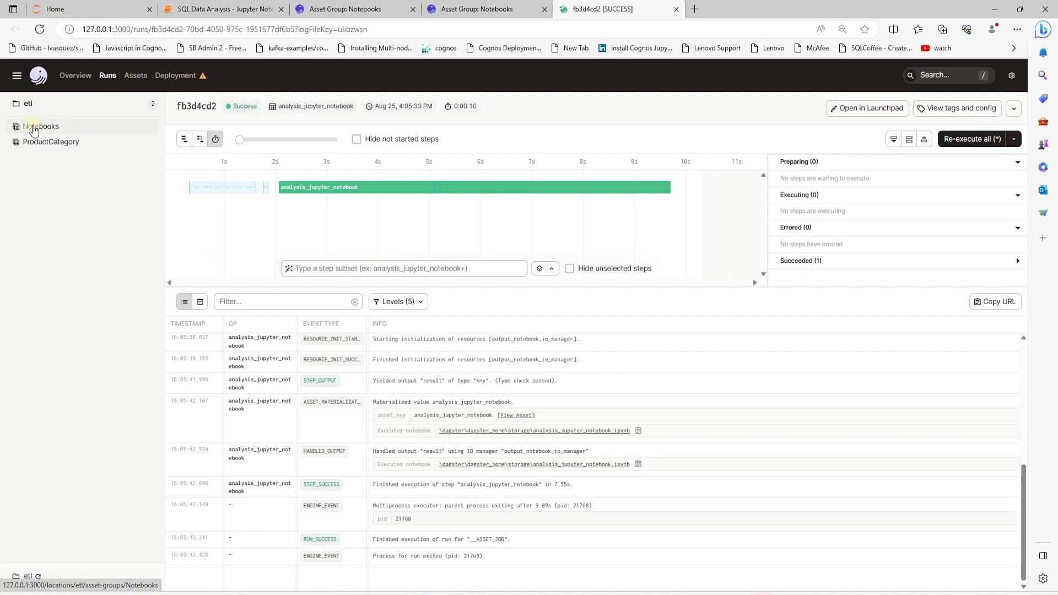
Select the notebook asset in the Notebooks group, browse the executed notebook's outputs, then close it.
{"action": "left_click", "coordinate": [40, 126]}
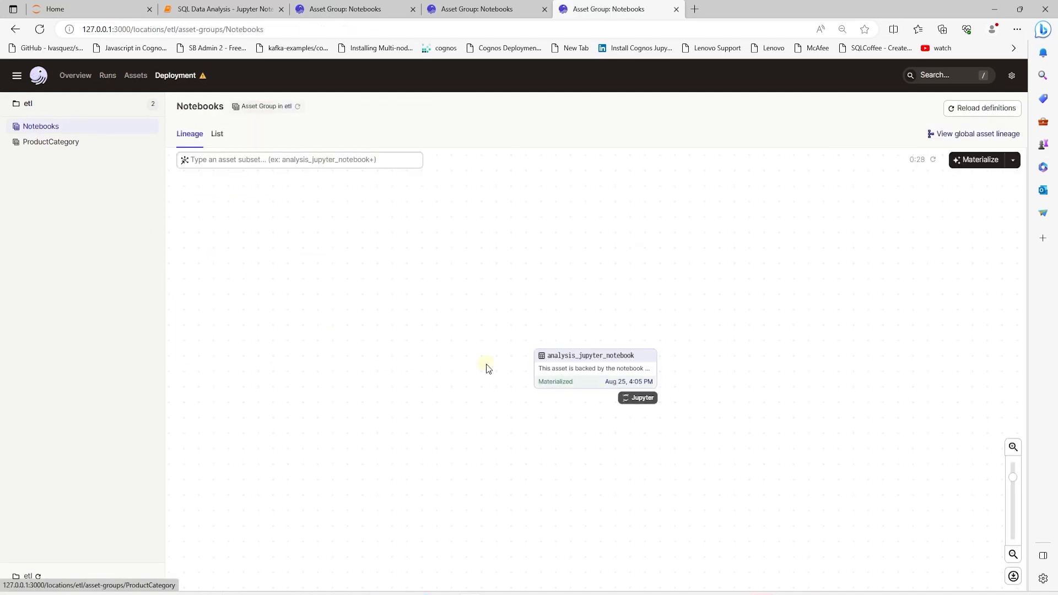
{"action": "left_click", "coordinate": [594, 356]}
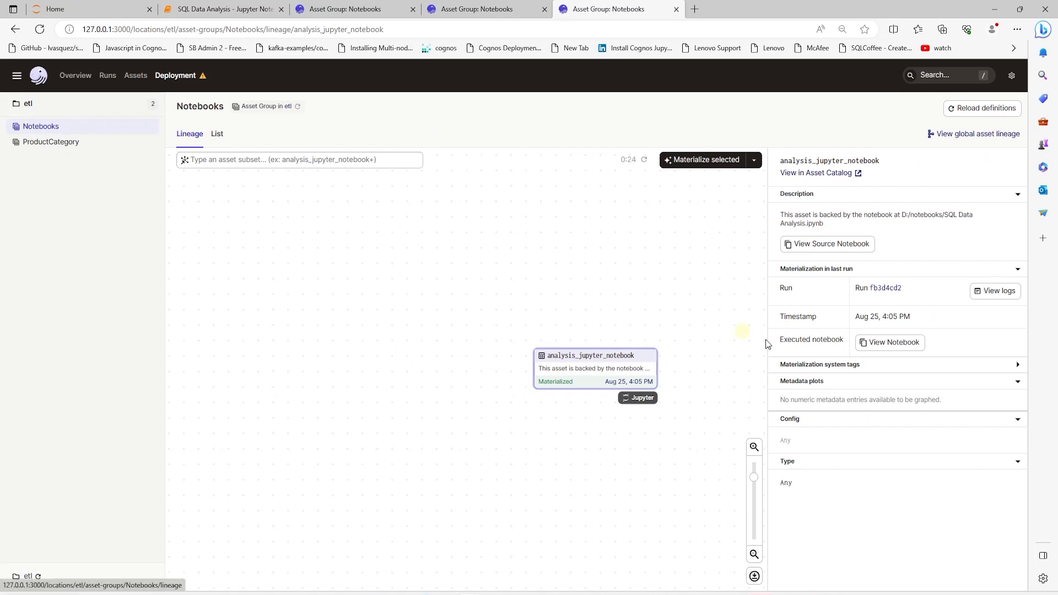
{"action": "left_click", "coordinate": [893, 343]}
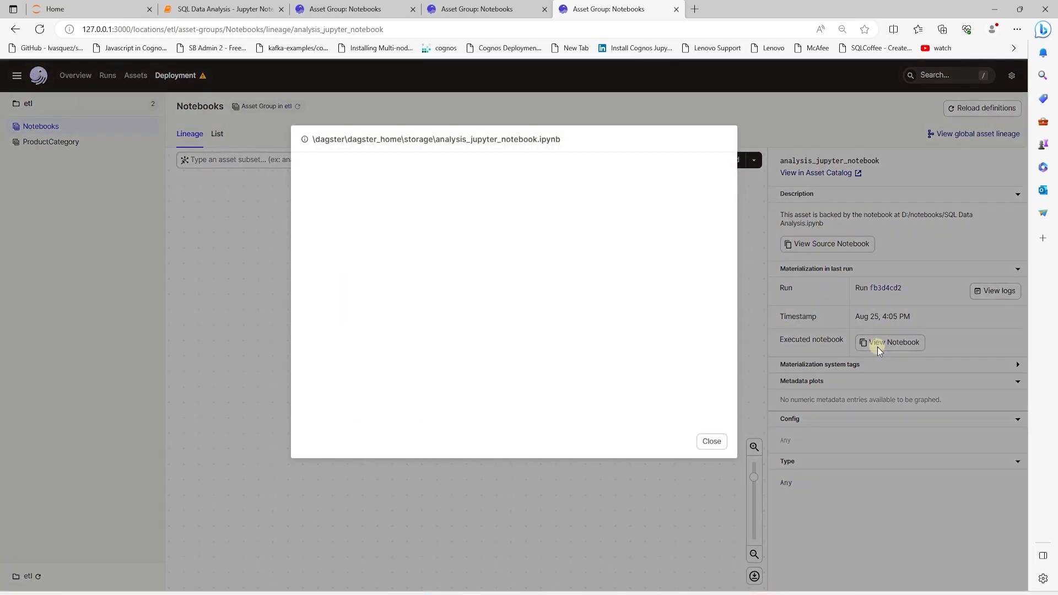
{"action": "left_click", "coordinate": [891, 342]}
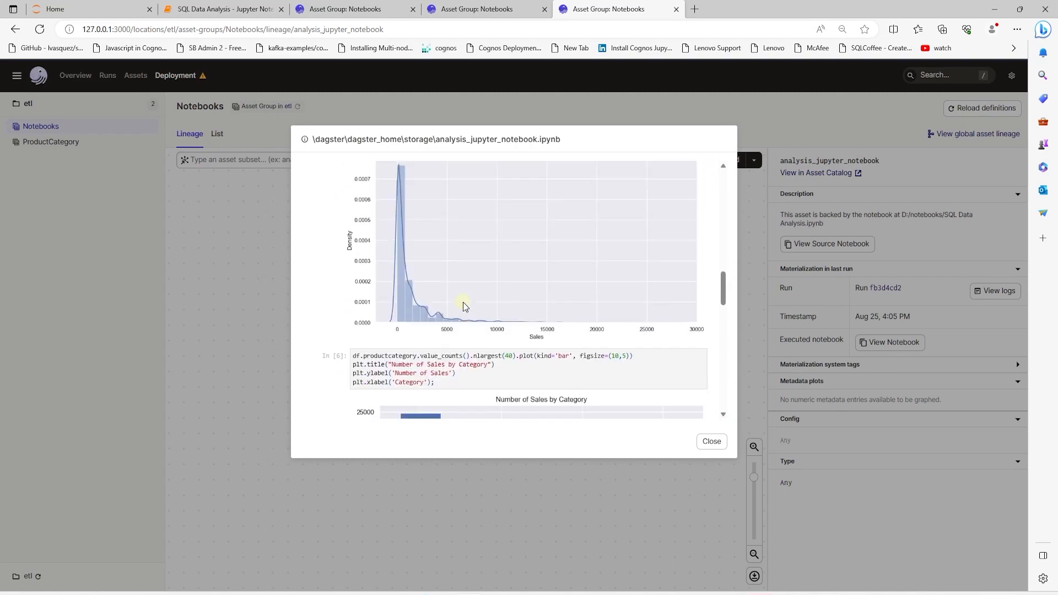
{"action": "scroll", "scroll_direction": "down", "scroll_amount": 3}
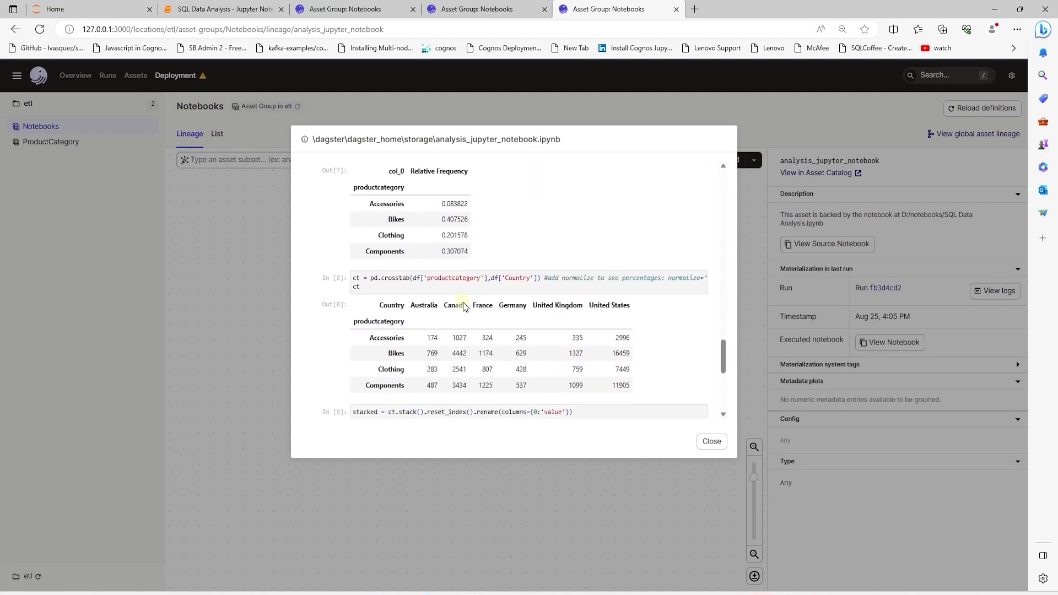
{"action": "left_click", "coordinate": [711, 441]}
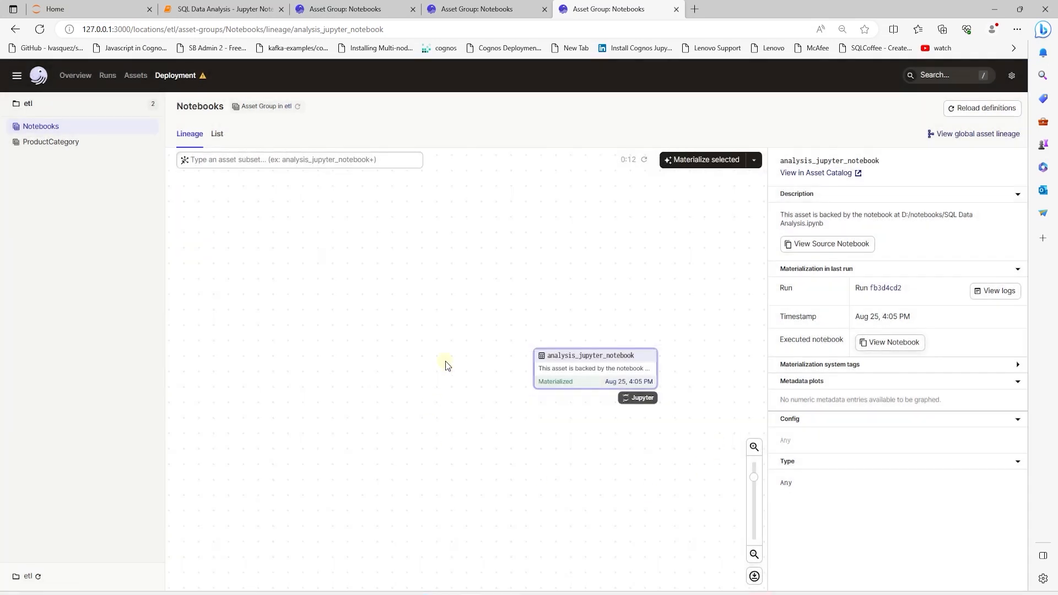
{"action": "mouse_move", "coordinate": [525, 285]}
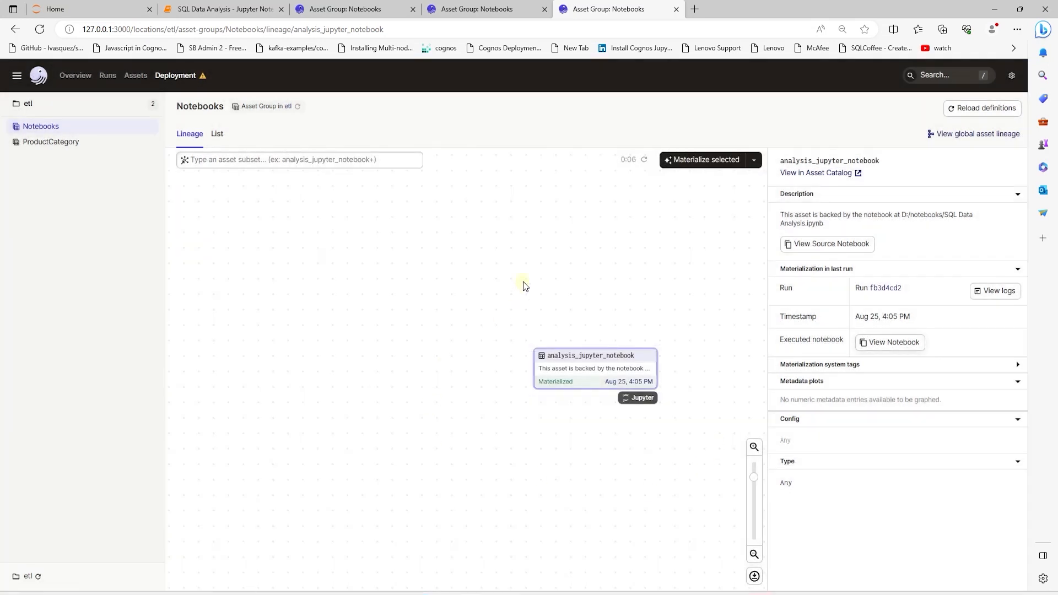
{"action": "mouse_move", "coordinate": [704, 160]}
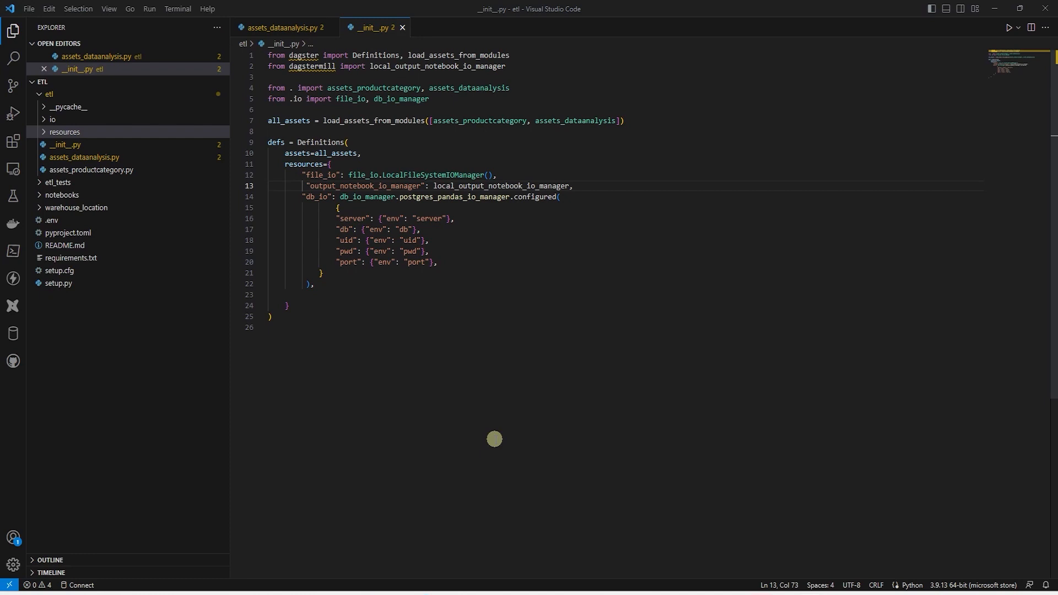
{"action": "mouse_move", "coordinate": [587, 255]}
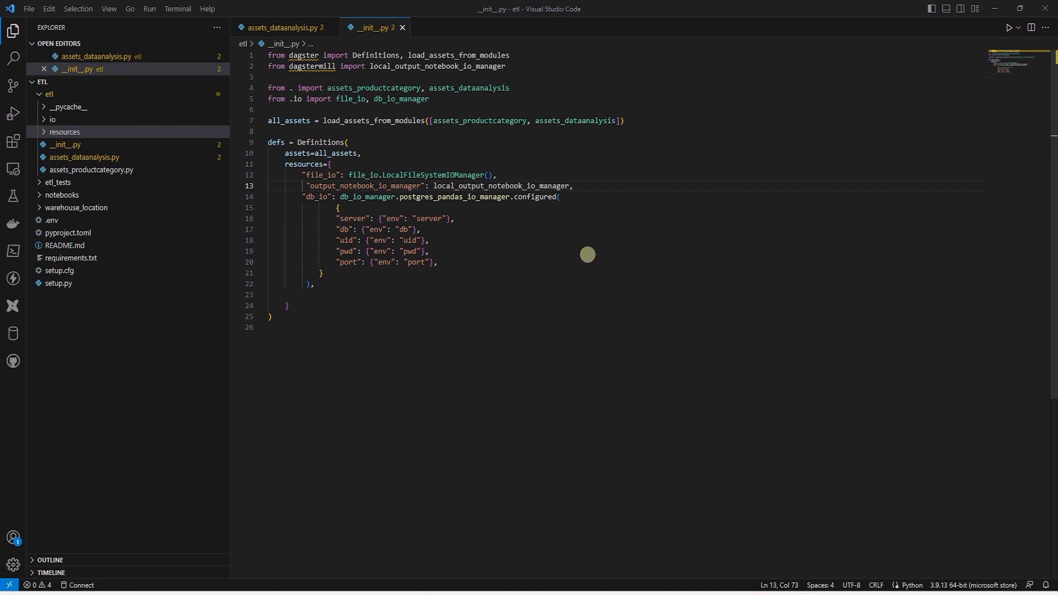
Create a new jobs.py file in the etl package folder.
{"action": "right_click", "coordinate": [48, 94]}
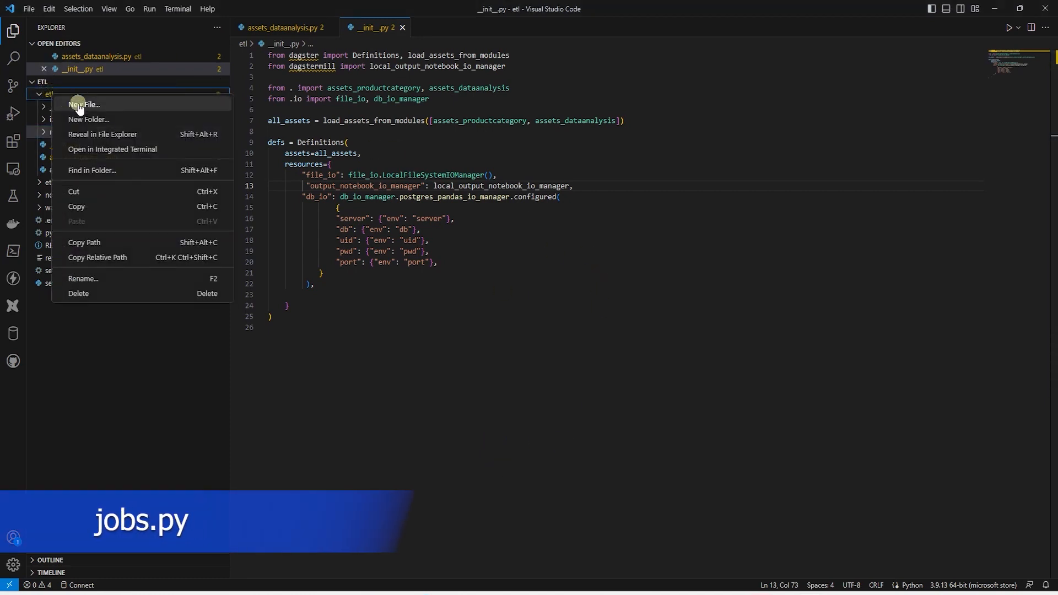
{"action": "left_click", "coordinate": [84, 105]}
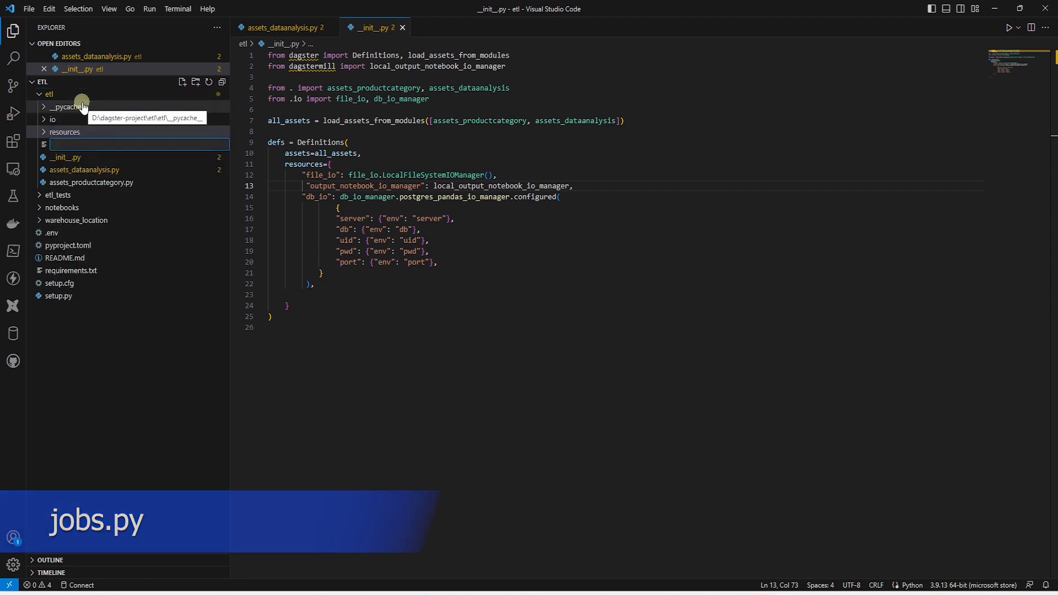
{"action": "type", "text": "jobs."}
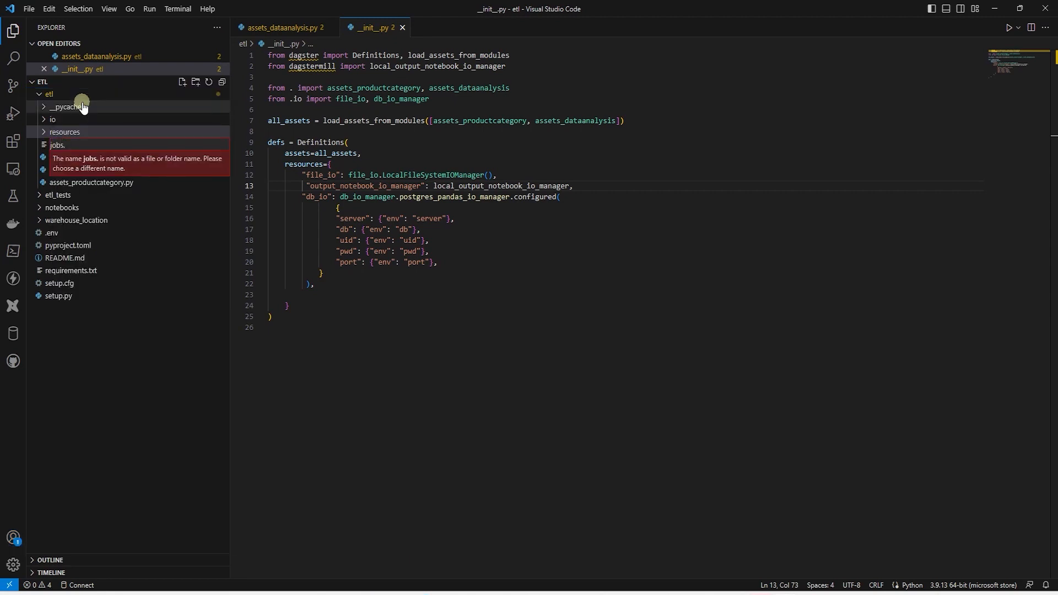
{"action": "key", "text": "Enter"}
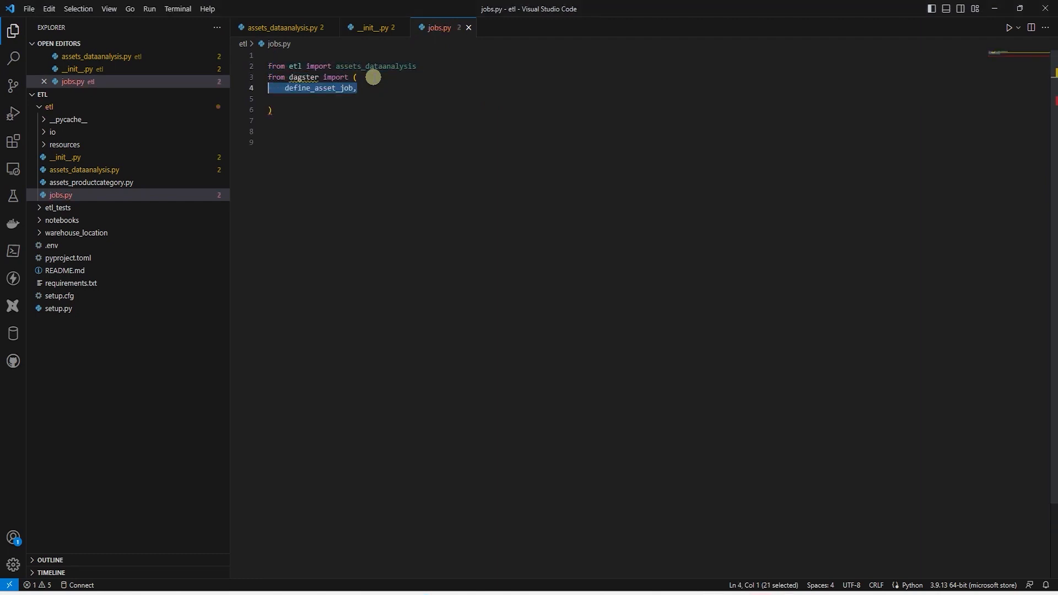
Define run_jupyter_job with define_asset_job selecting the notebooks asset group.
{"action": "type", "text": "AssetSelection"}
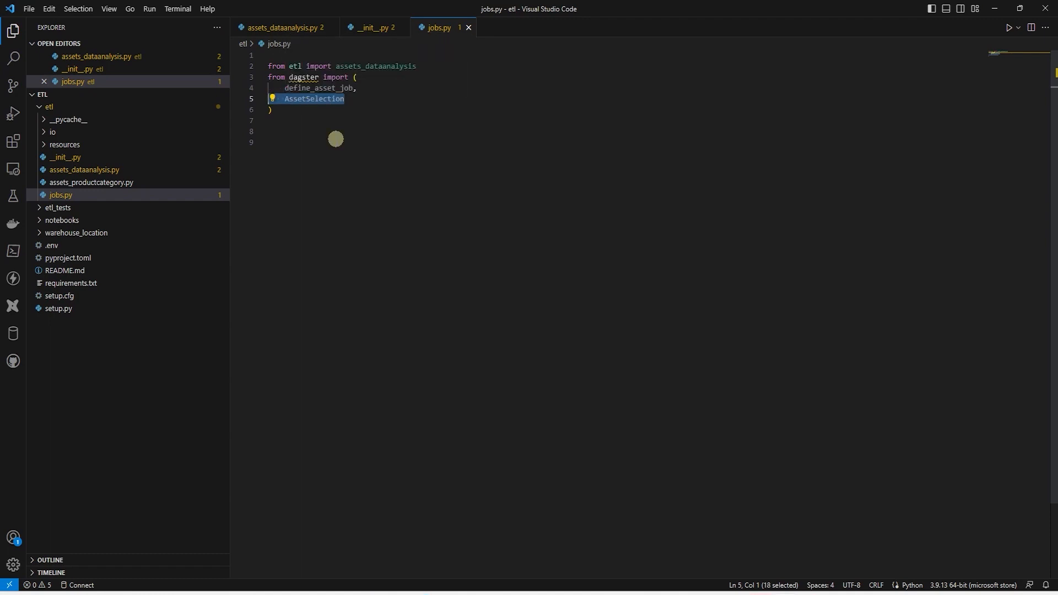
{"action": "type", "text": "# define jobs as selections over the larger graph"}
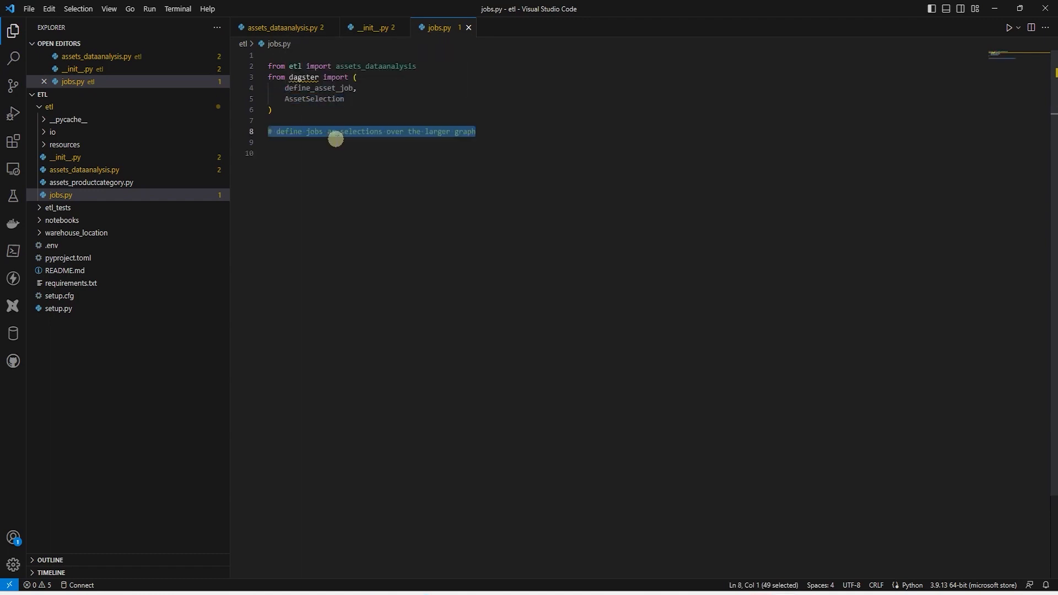
{"action": "type", "text": "run_jupyter_job = define_asset_job( )"}
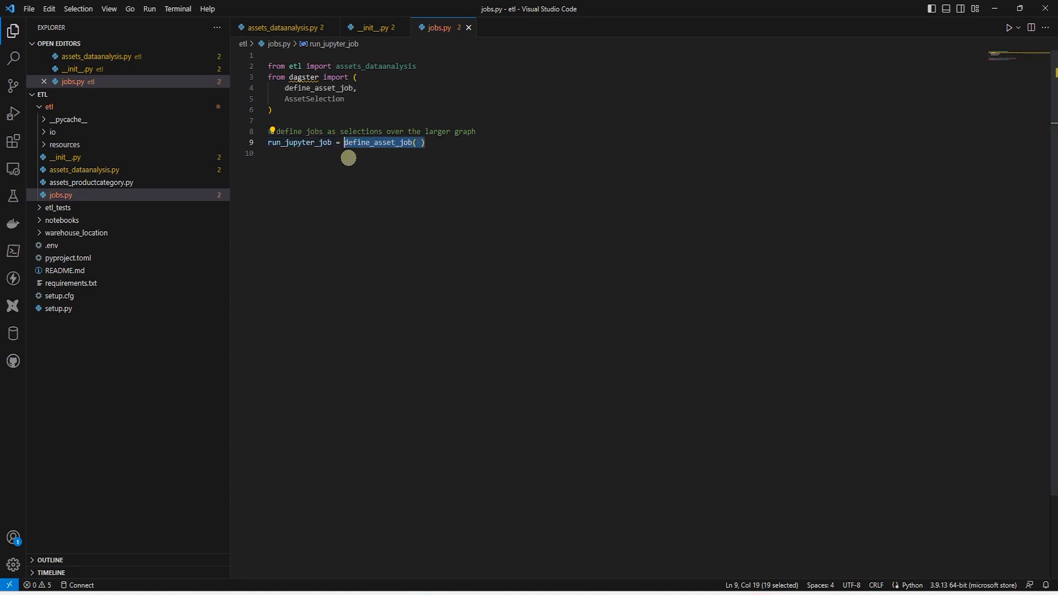
{"action": "mouse_move", "coordinate": [383, 144]}
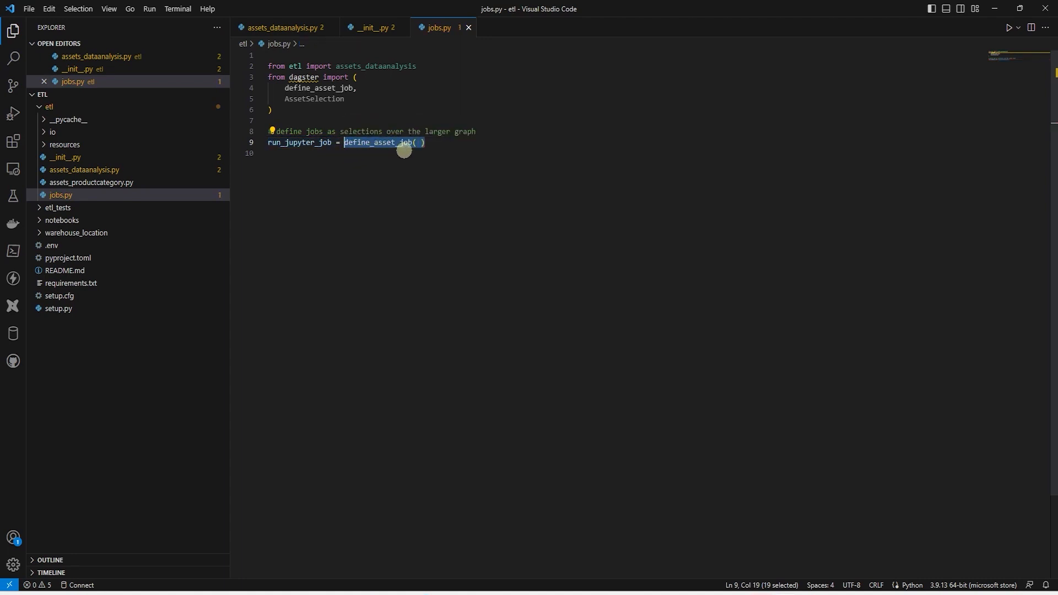
{"action": "type", "text": "\"run_jupyter_job\","}
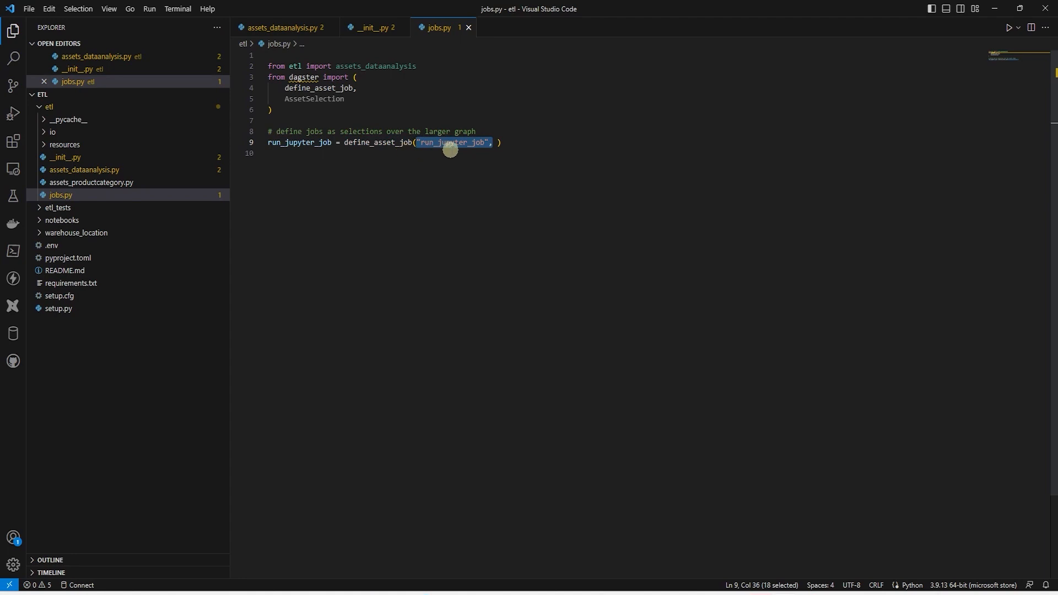
{"action": "type", "text": "AssetSelection.groups(\"notebooks\")"}
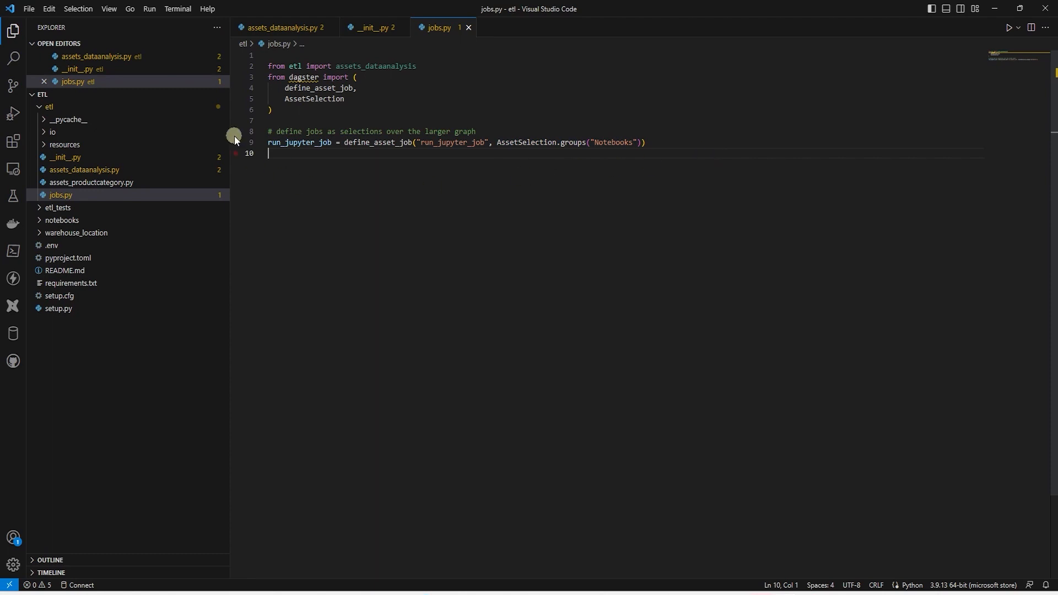
{"action": "left_click", "coordinate": [181, 94]}
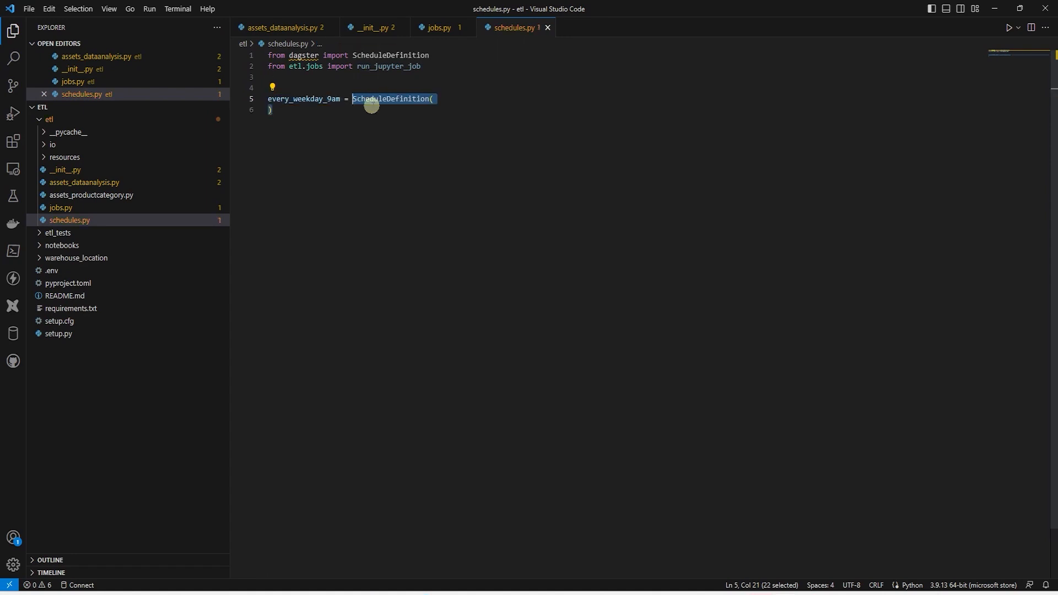
Pass job=run_jupyter_job to the every_weekday_9am schedule in schedules.py, then switch to __init__.py.
{"action": "type", "text": "job=run_jupyter_job,"}
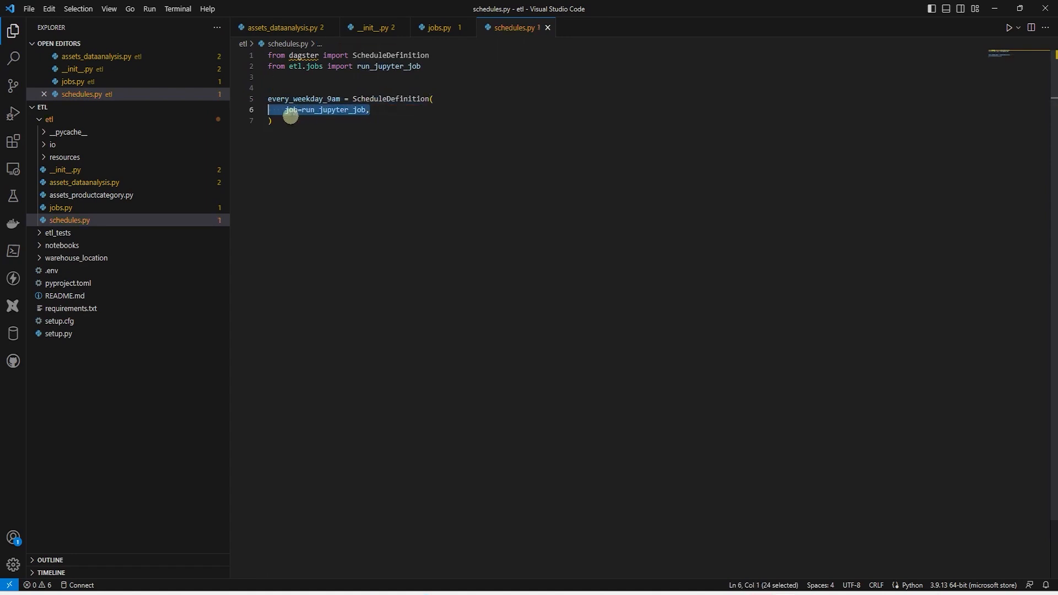
{"action": "key", "text": "Enter"}
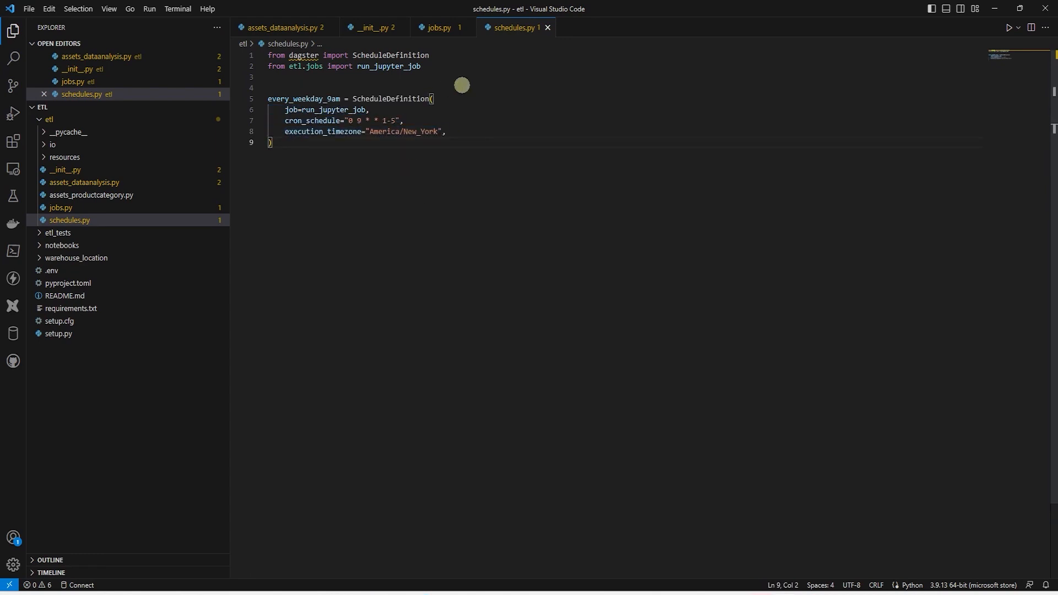
{"action": "left_click", "coordinate": [66, 169]}
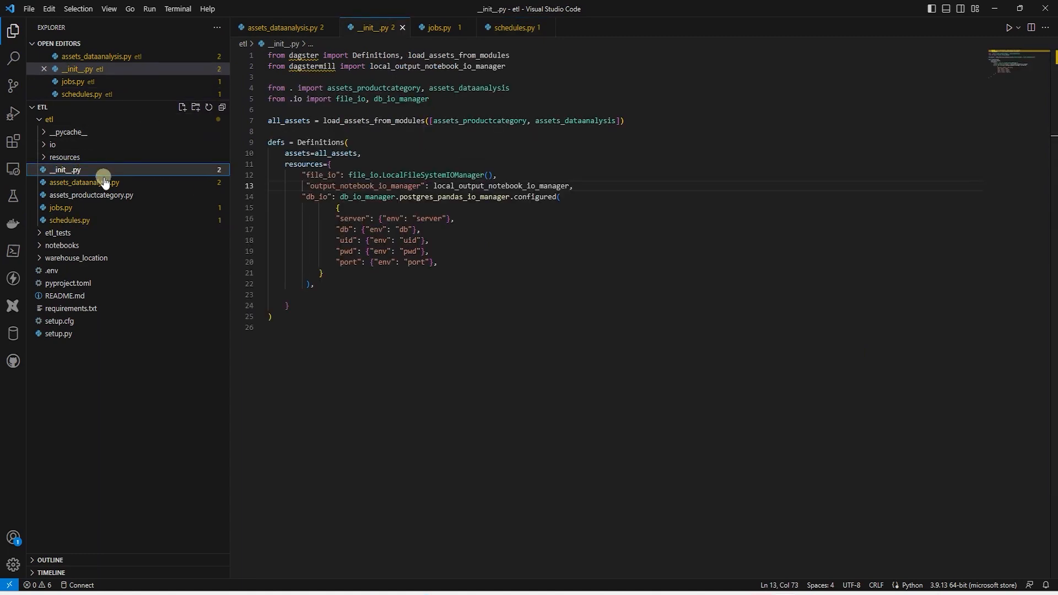
Add jobs=[run_jupyter_job] to the Definitions in __init__.py.
{"action": "left_click", "coordinate": [65, 169]}
{"action": "type", "text": "from etl.schedules import every_weekday_9am"}
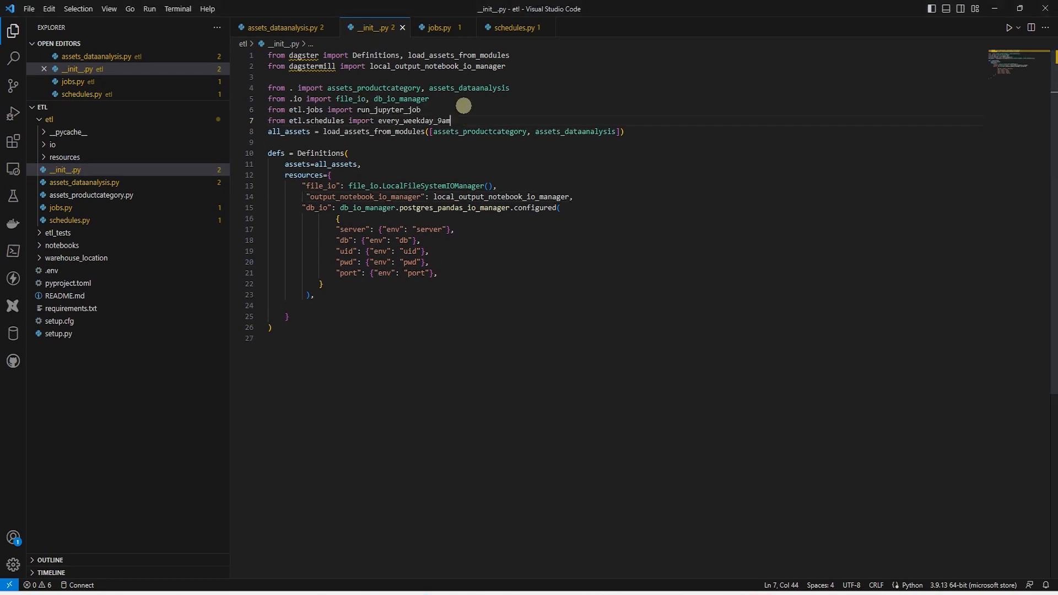
{"action": "key", "text": "Enter"}
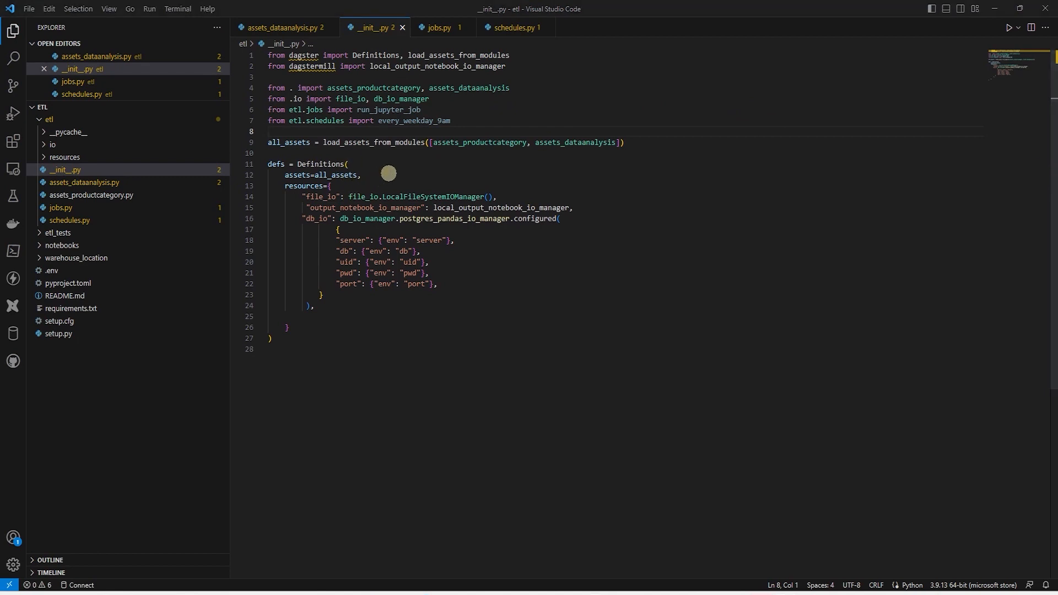
{"action": "type", "text": "jobs=[run_jupyter_job],"}
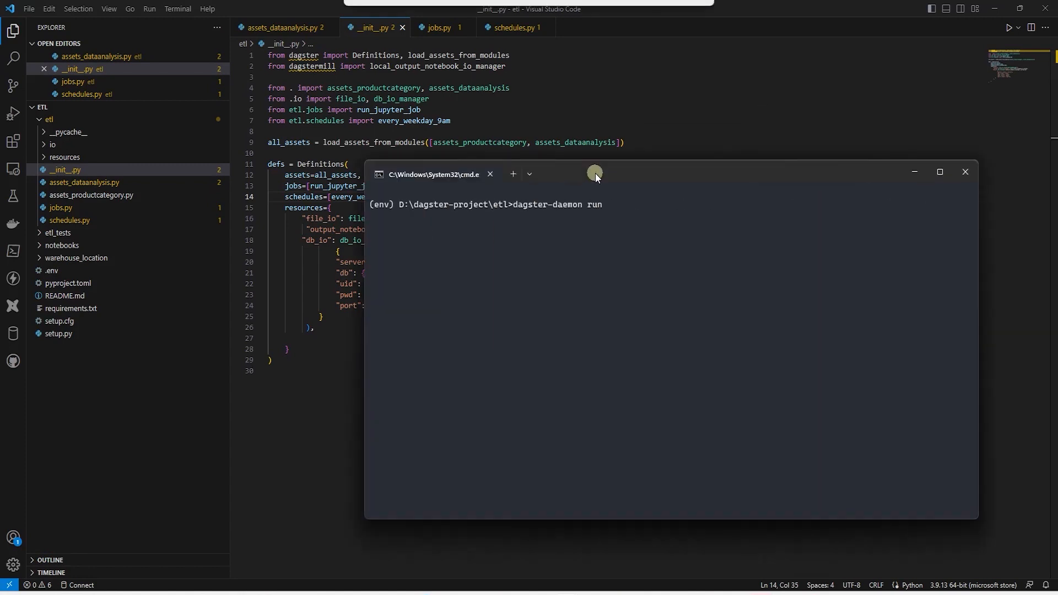
{"action": "mouse_move", "coordinate": [713, 249]}
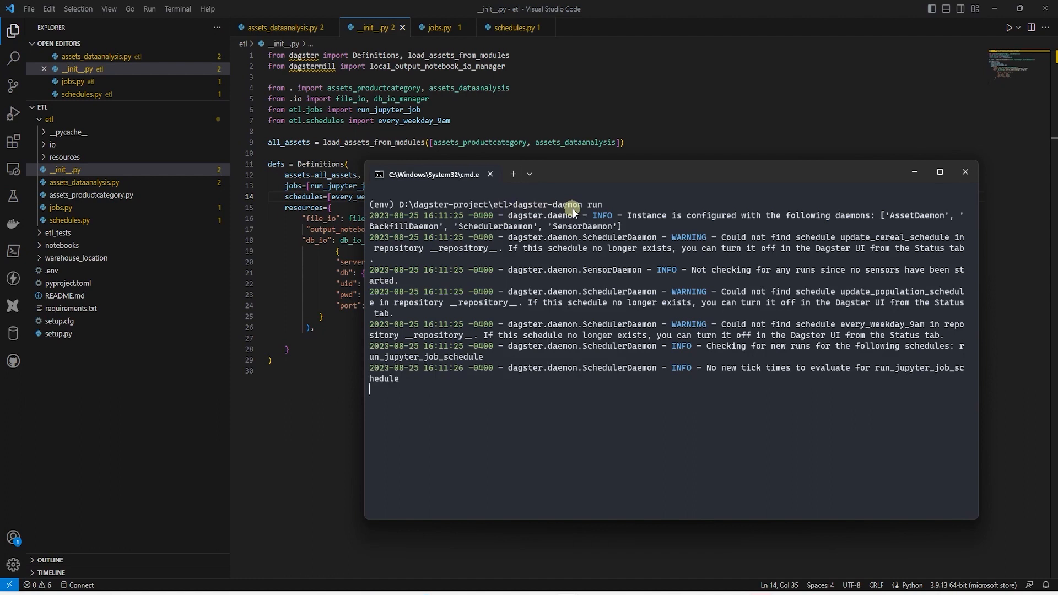
{"action": "mouse_move", "coordinate": [559, 280]}
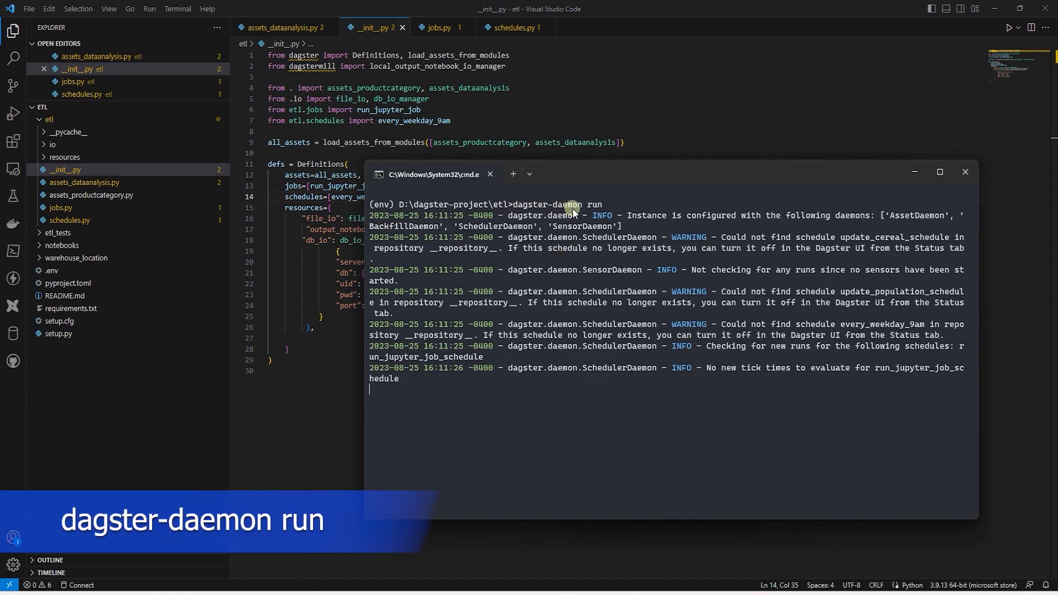
{"action": "mouse_move", "coordinate": [557, 280]}
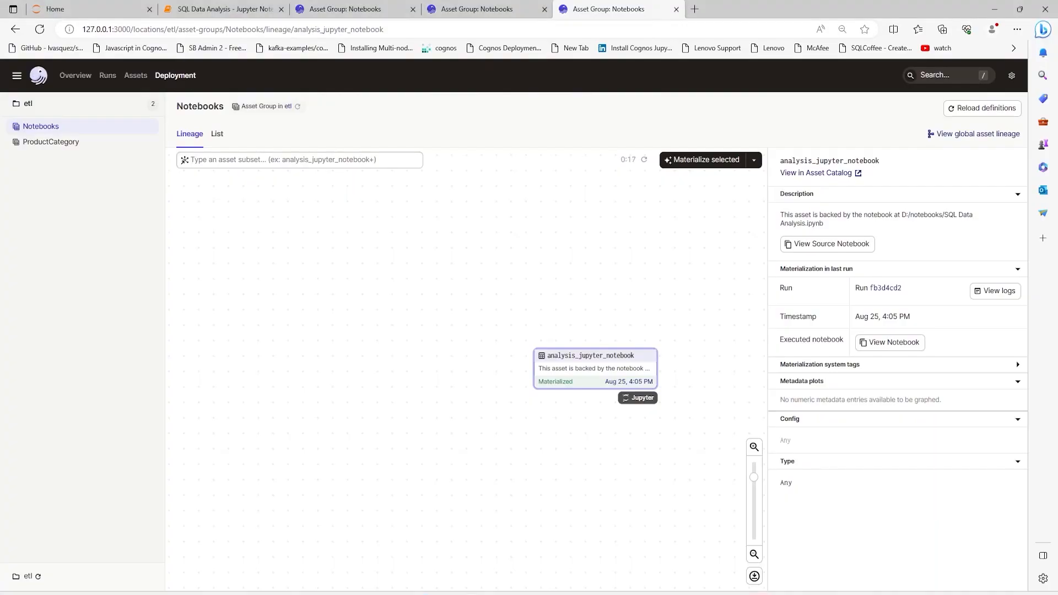
{"action": "mouse_move", "coordinate": [172, 235]}
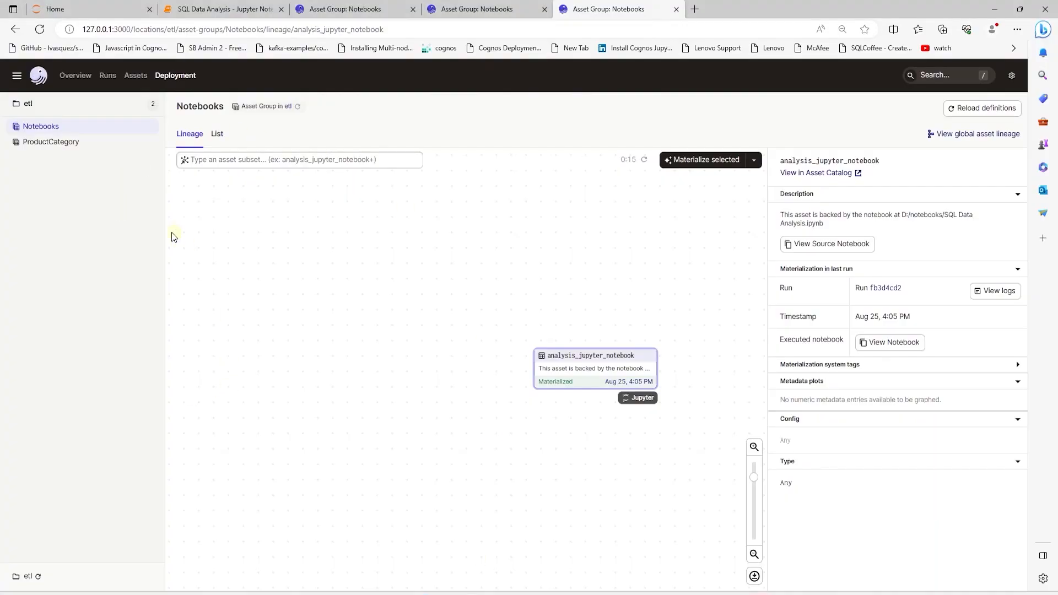
Reload the etl code location to pick up run_jupyter_job and its weekday 9 AM schedule.
{"action": "left_click", "coordinate": [37, 578]}
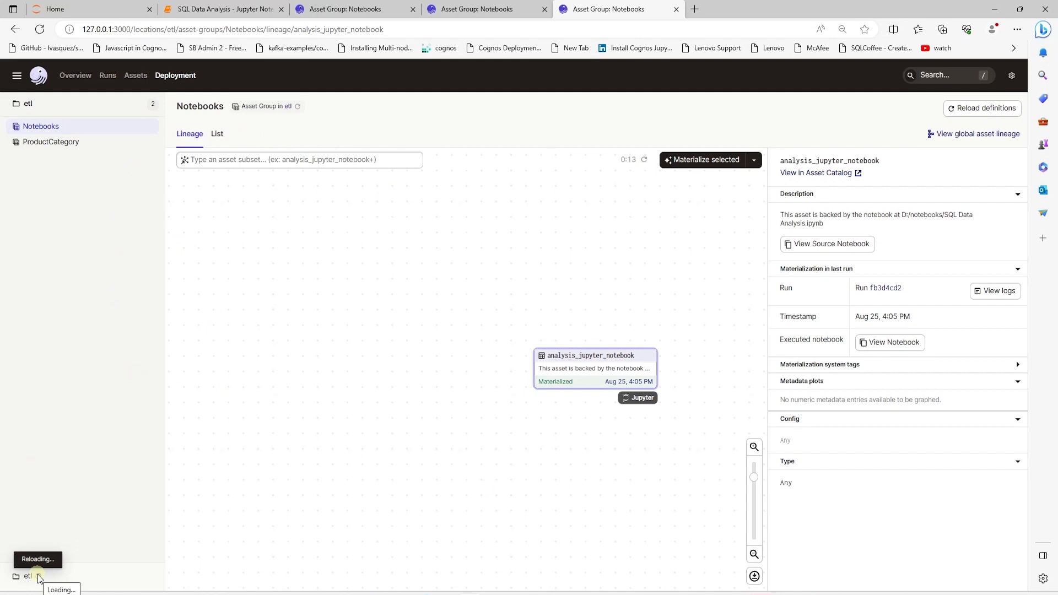
{"action": "left_click", "coordinate": [41, 579]}
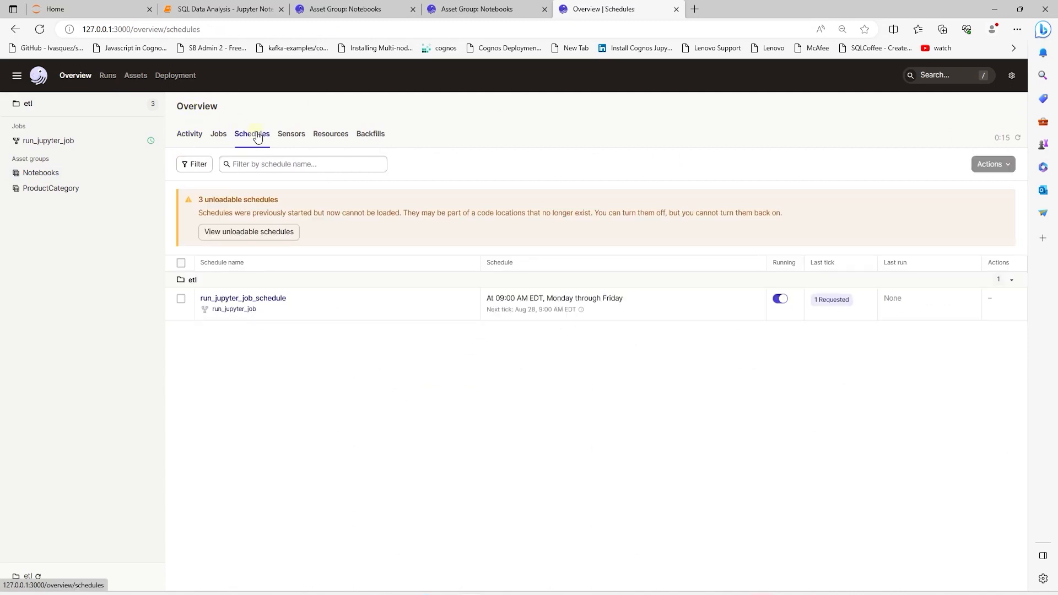
{"action": "mouse_move", "coordinate": [243, 298]}
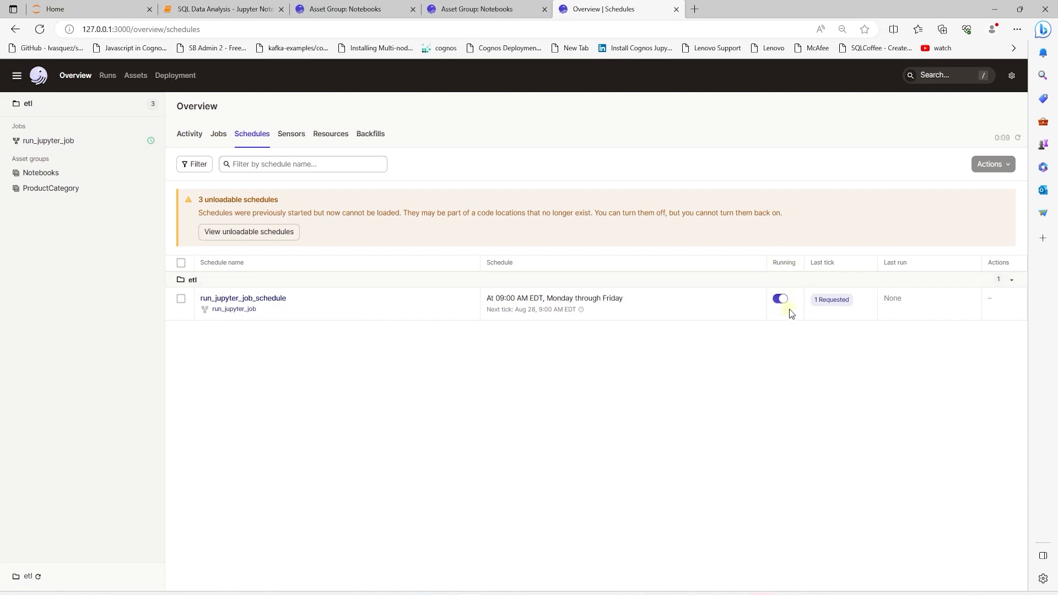
{"action": "mouse_move", "coordinate": [50, 187]}
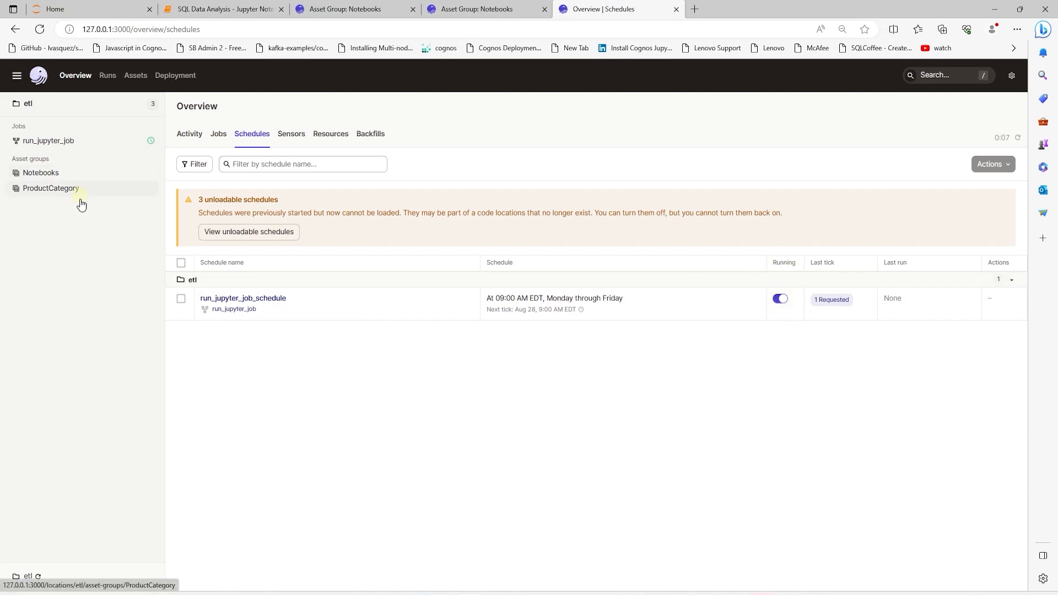
{"action": "mouse_move", "coordinate": [378, 298]}
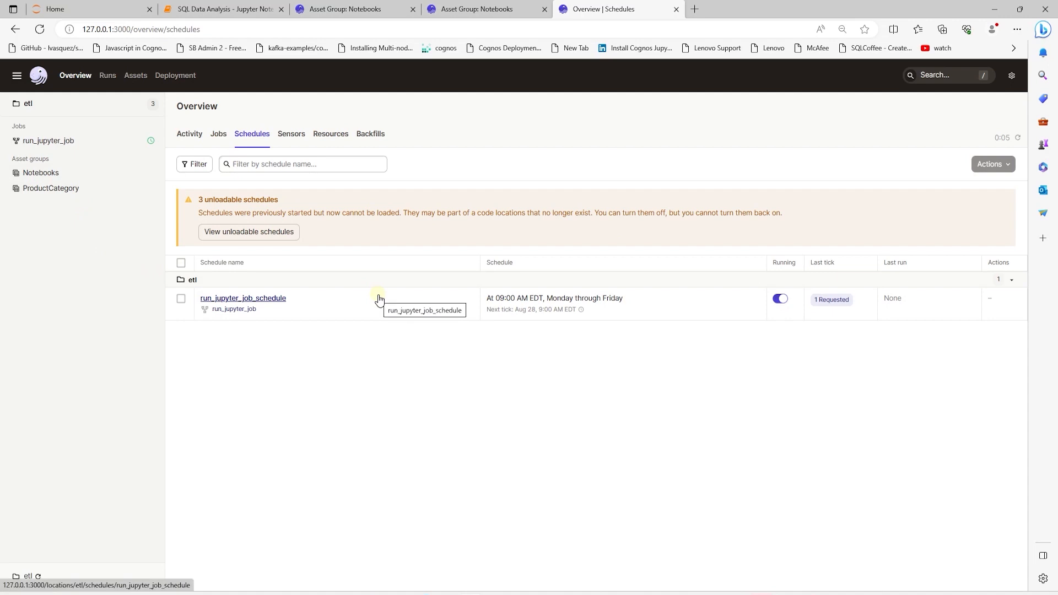
{"action": "mouse_move", "coordinate": [537, 297]}
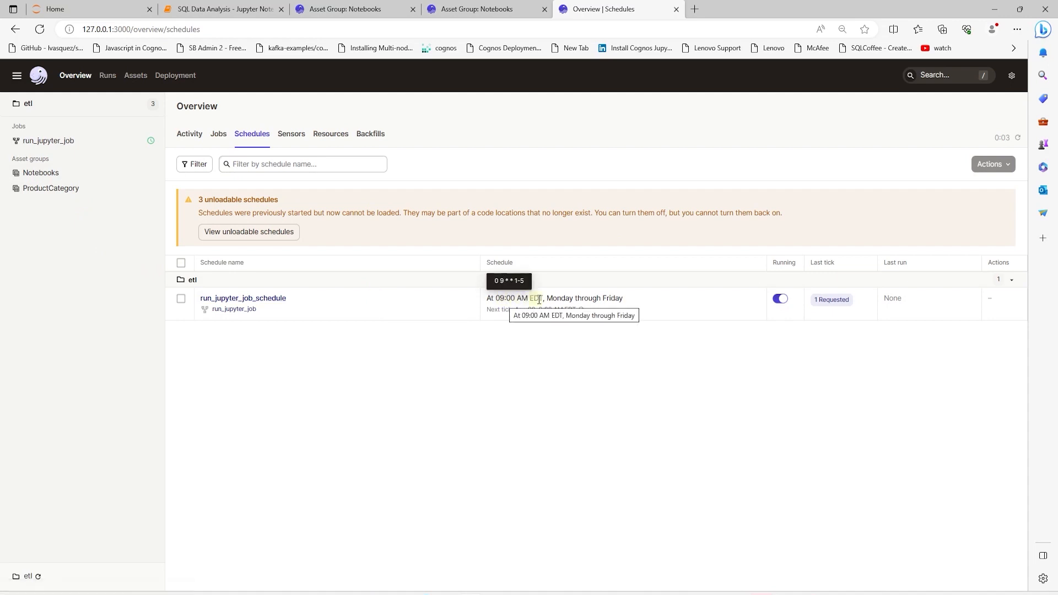
{"action": "mouse_move", "coordinate": [627, 303]}
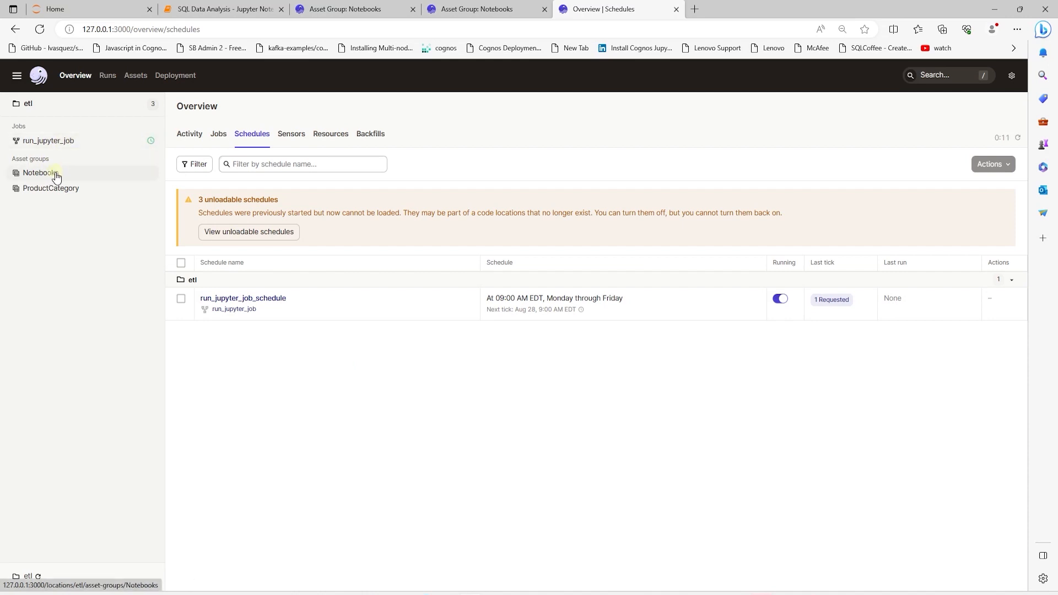
Open the Notebooks asset group, then the Runs page showing the successful analysis_jupyter_notebook run.
{"action": "left_click", "coordinate": [40, 172]}
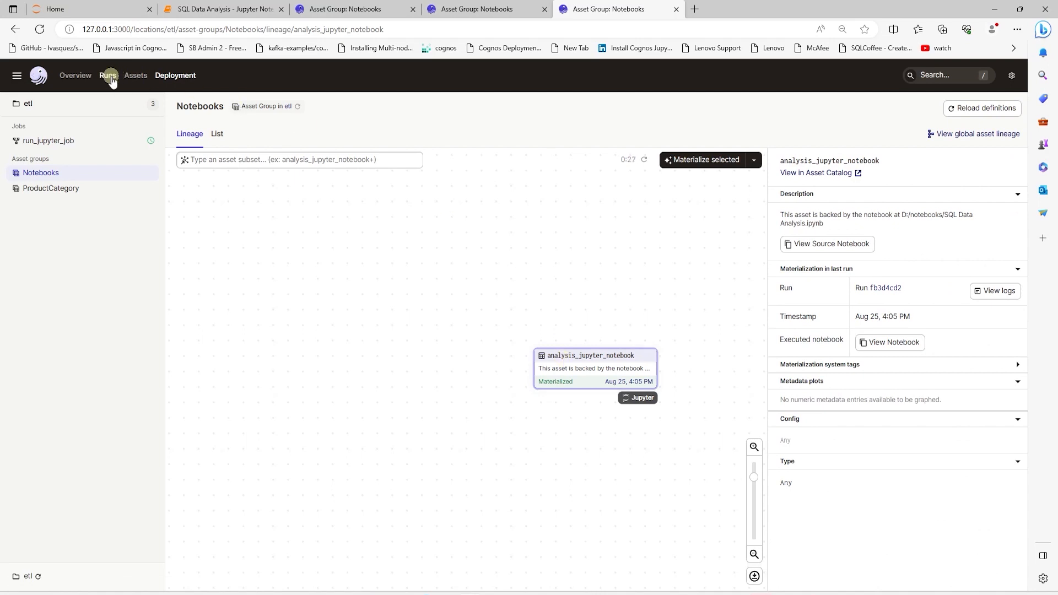
{"action": "left_click", "coordinate": [108, 75]}
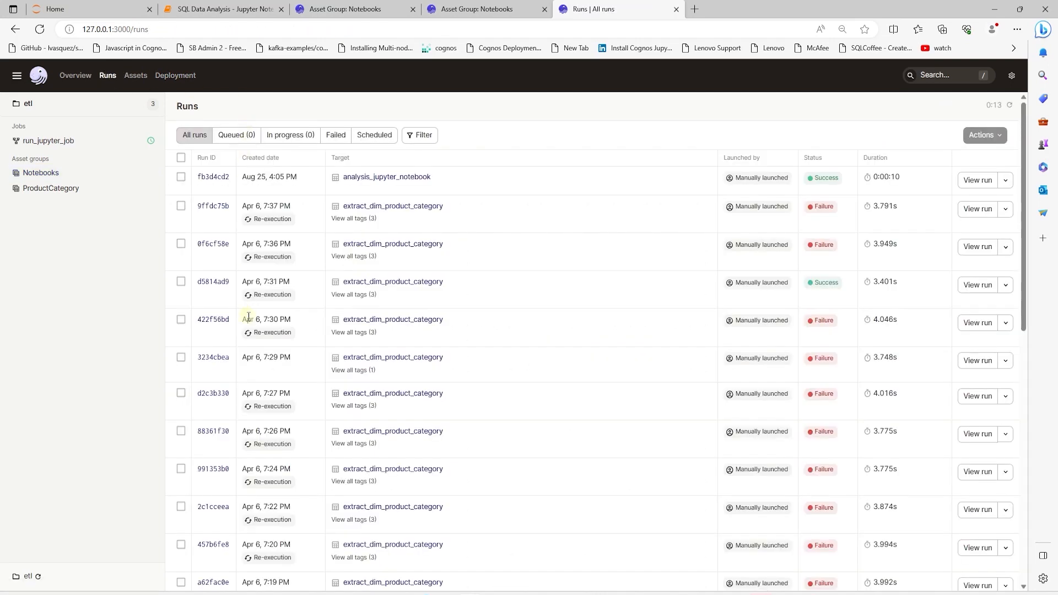